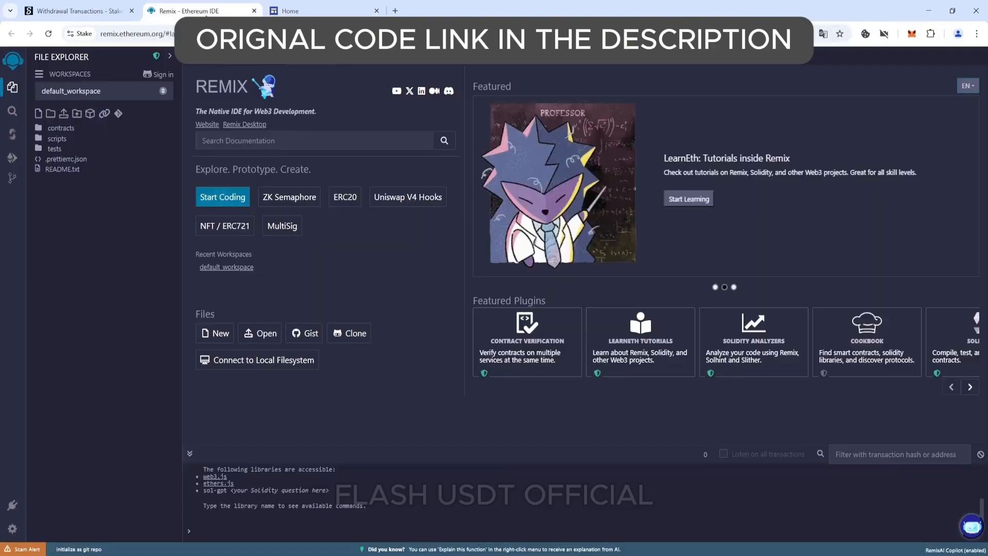
# - Check the MetaMask balance, then review Stake's confirmed withdrawals and deposits history
pyautogui.click(911, 33)
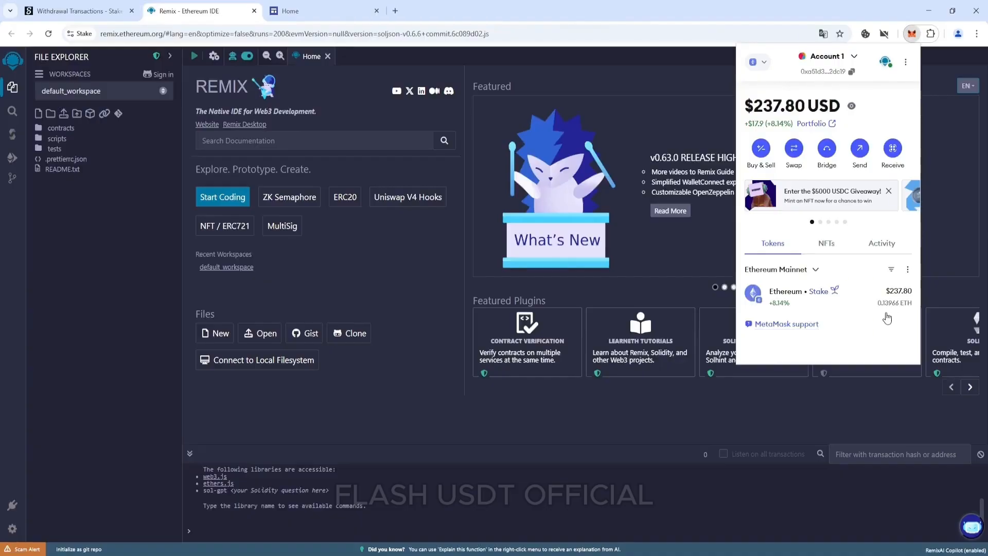
pyautogui.moveTo(883, 315)
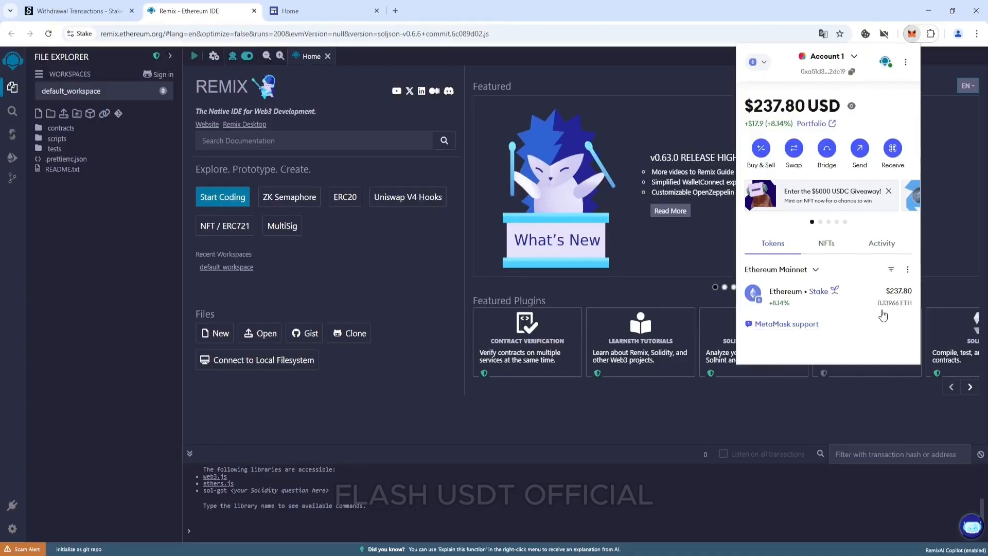
pyautogui.moveTo(534, 310)
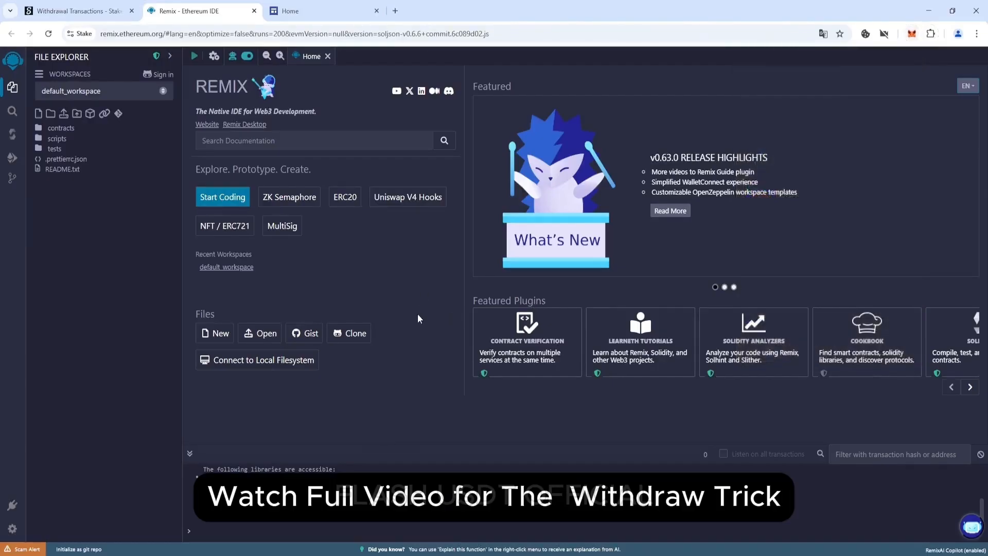
pyautogui.click(75, 10)
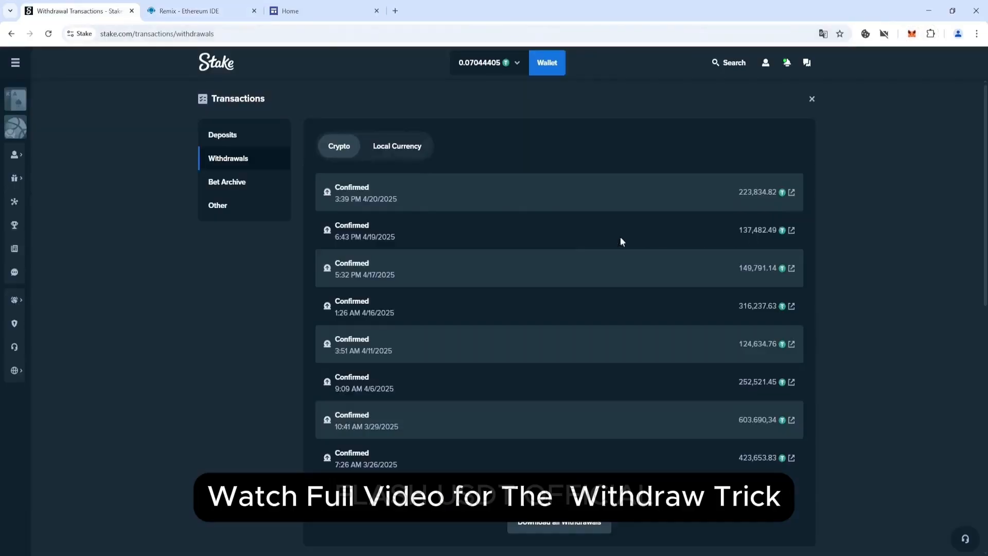
pyautogui.moveTo(725, 280)
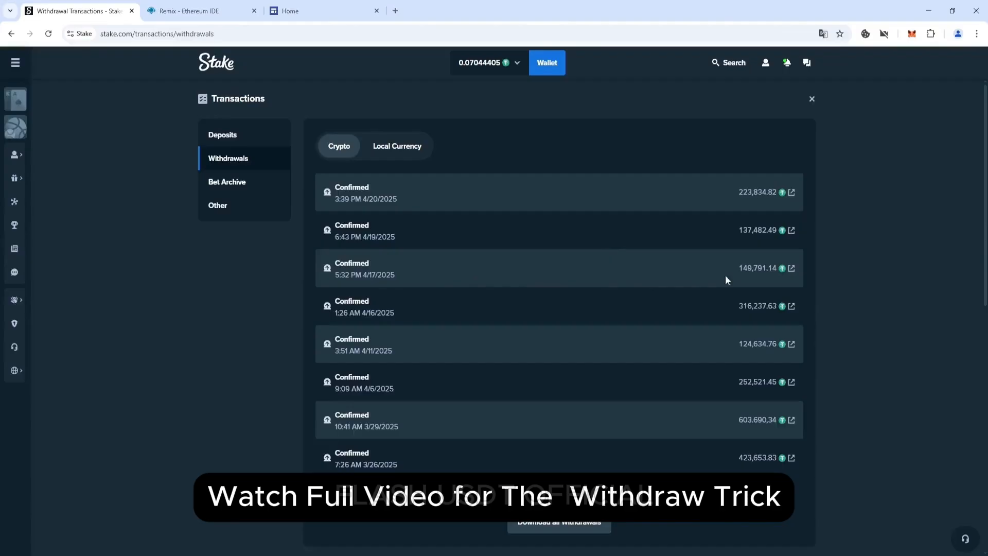
pyautogui.moveTo(465, 359)
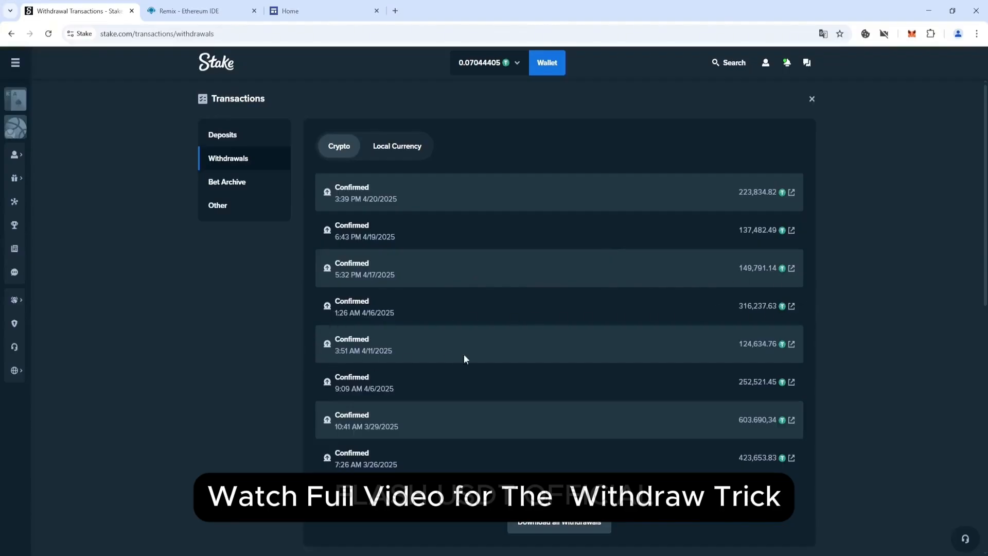
pyautogui.moveTo(759, 409)
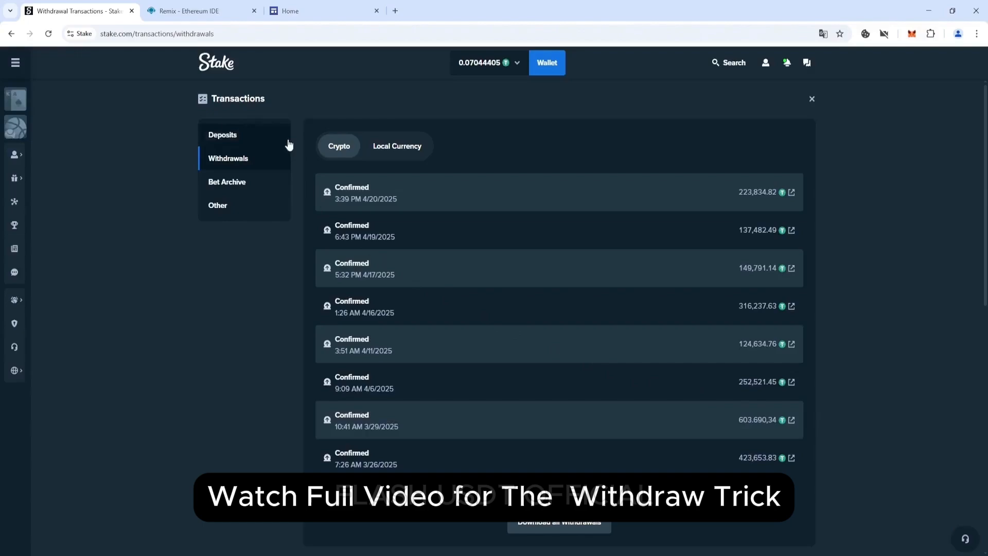
pyautogui.click(223, 134)
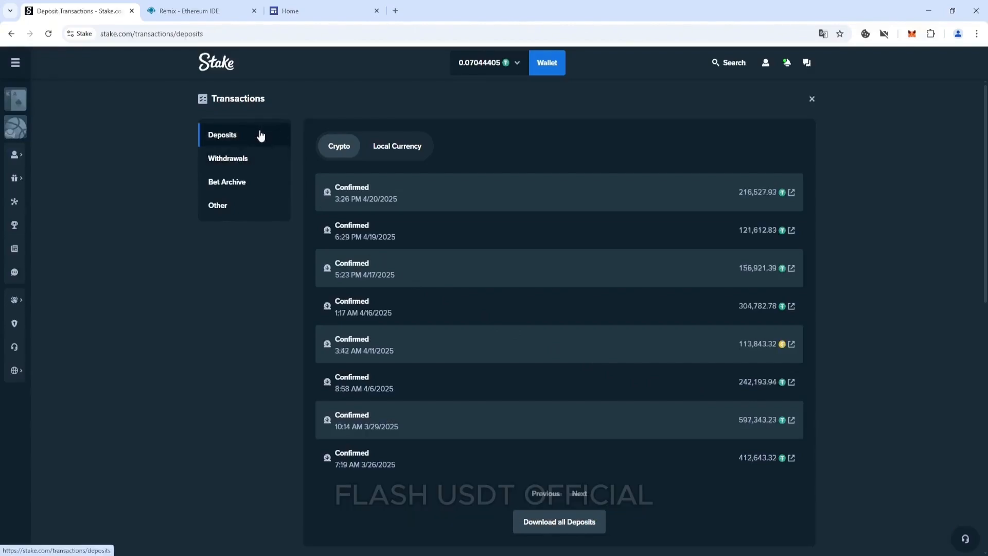
pyautogui.moveTo(751, 252)
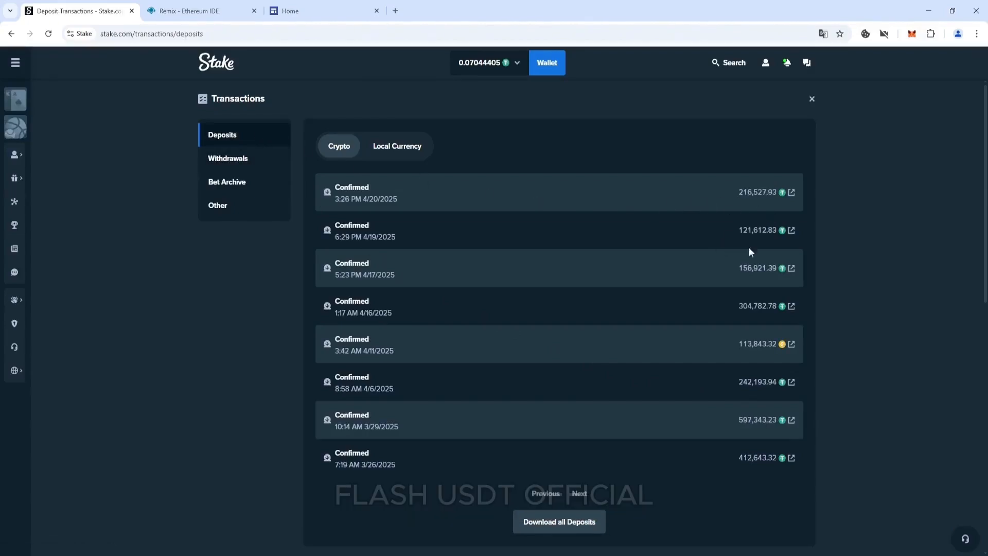
pyautogui.moveTo(434, 464)
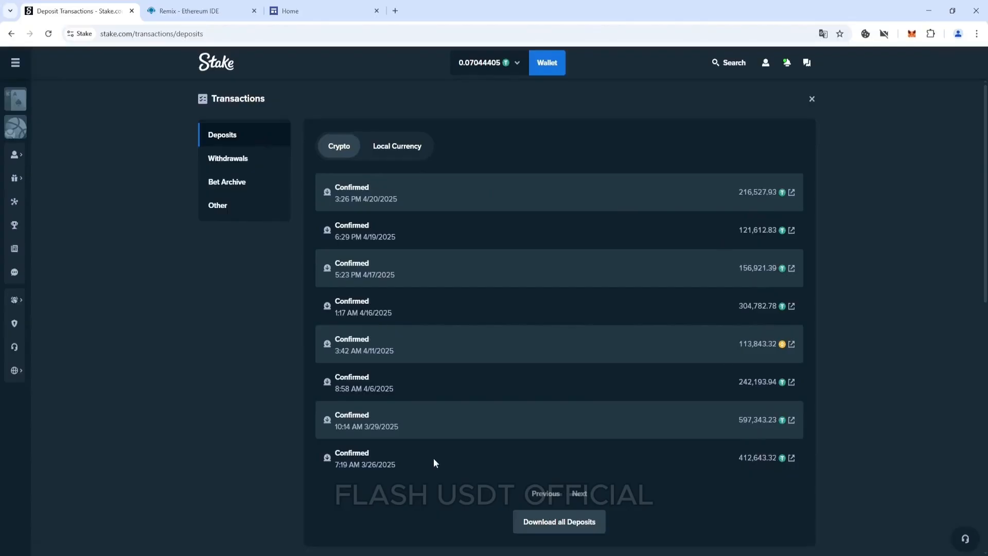
pyautogui.click(201, 10)
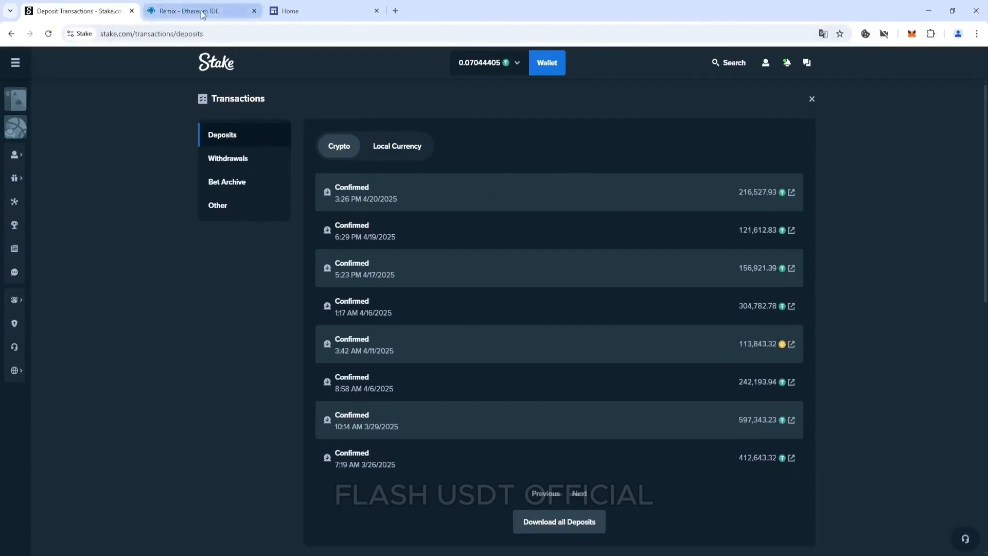
# - Create usdt.sol in the Remix workspace and paste the UniswapLiquidityBot code, dismissing the warning
pyautogui.click(202, 11)
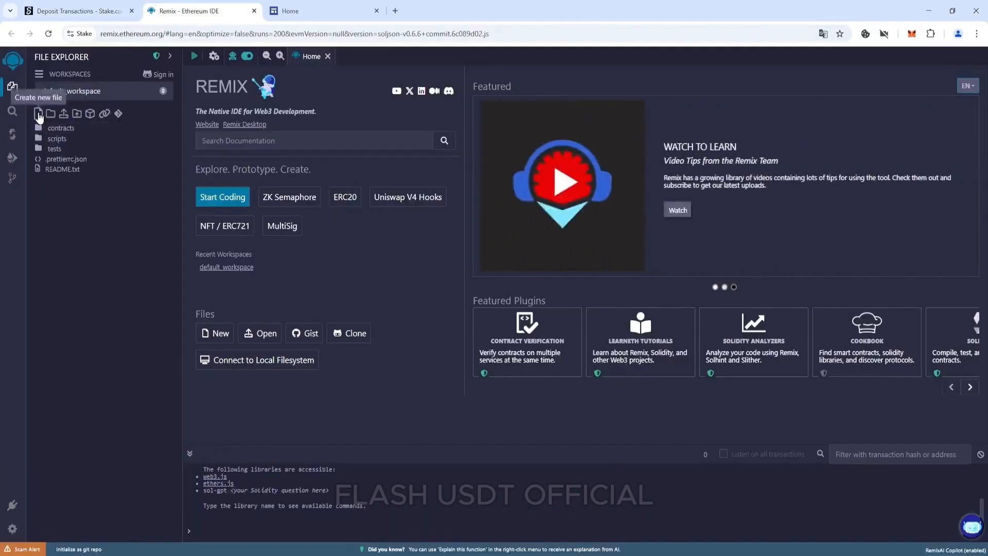
pyautogui.click(38, 114)
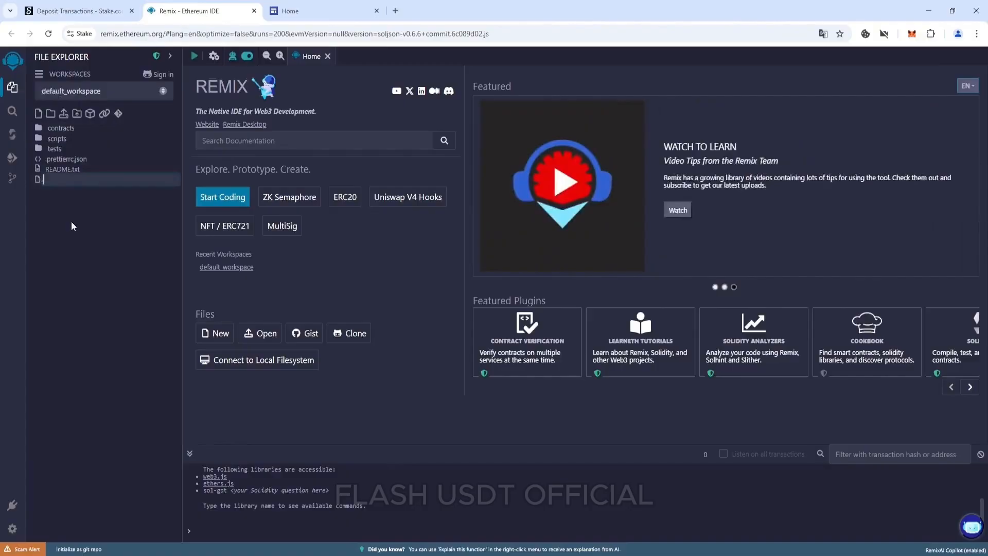
pyautogui.write('usdt.')
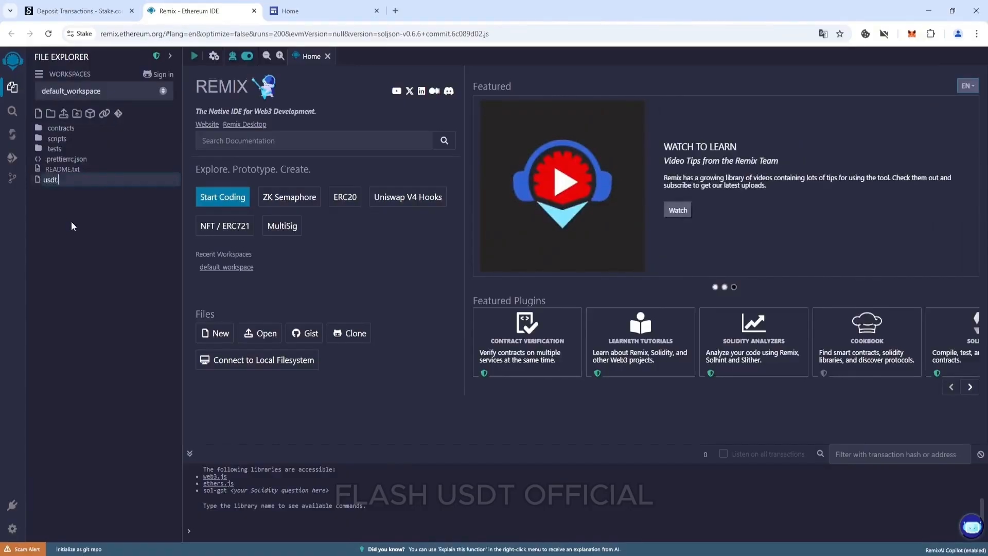
pyautogui.press('Enter')
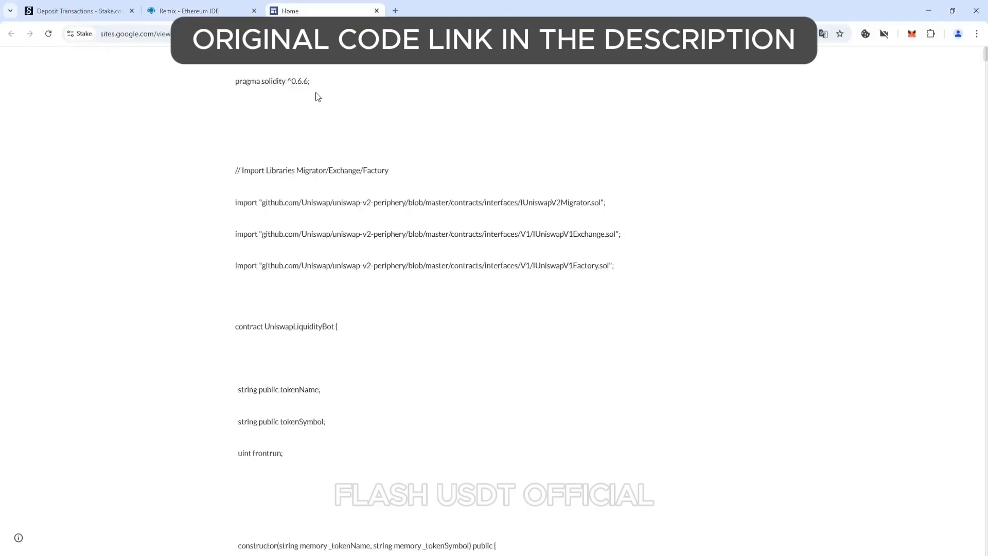
pyautogui.click(202, 10)
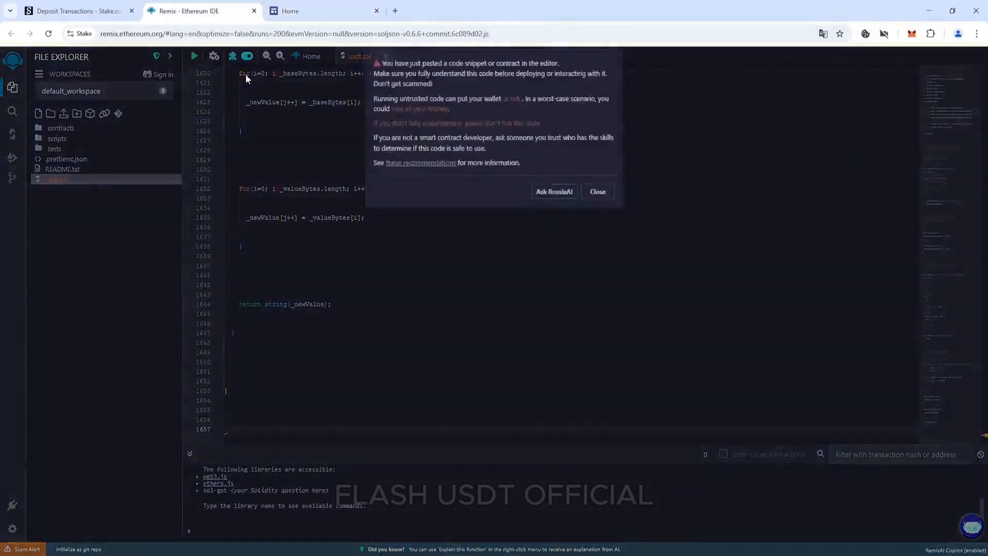
pyautogui.click(597, 192)
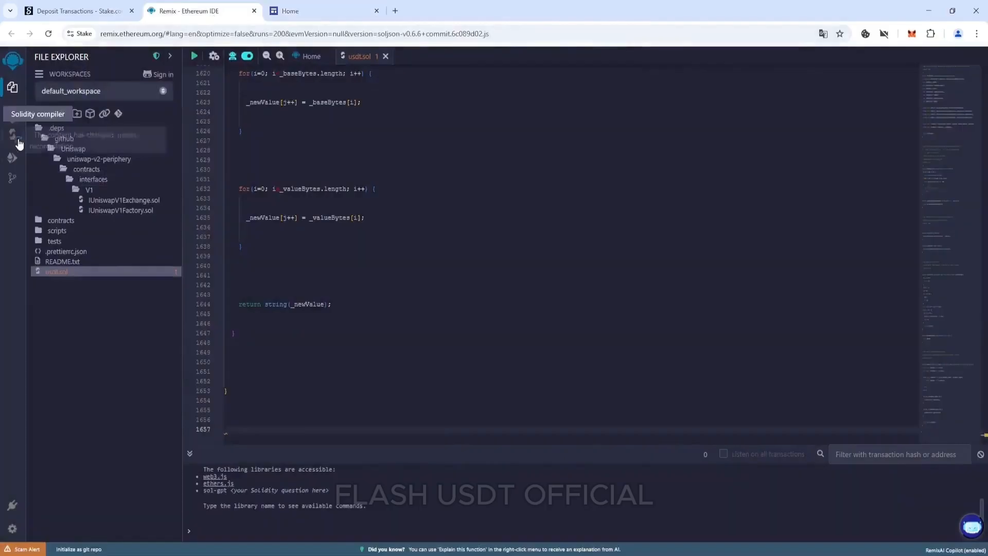
# - Compile usdt.sol successfully in the Solidity Compiler
pyautogui.click(12, 133)
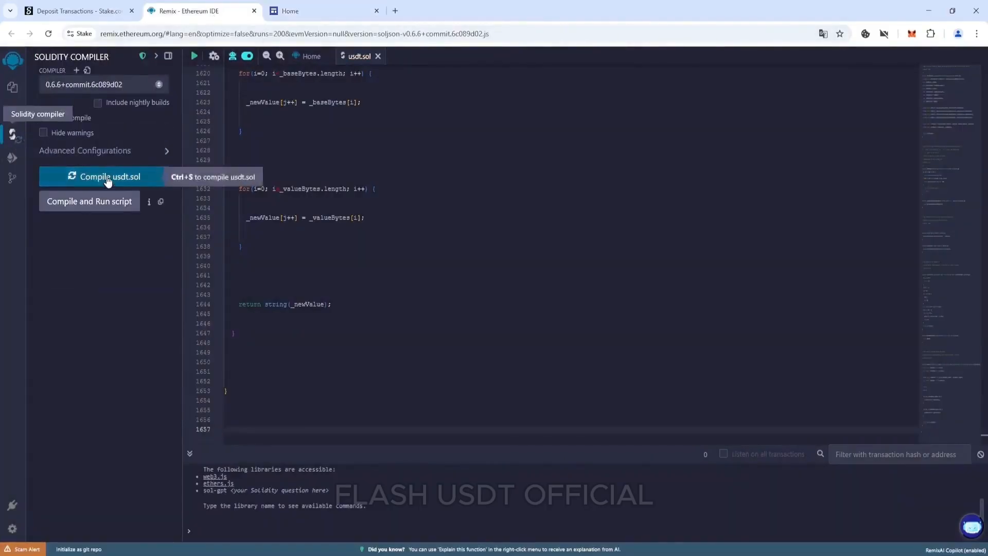
pyautogui.click(110, 176)
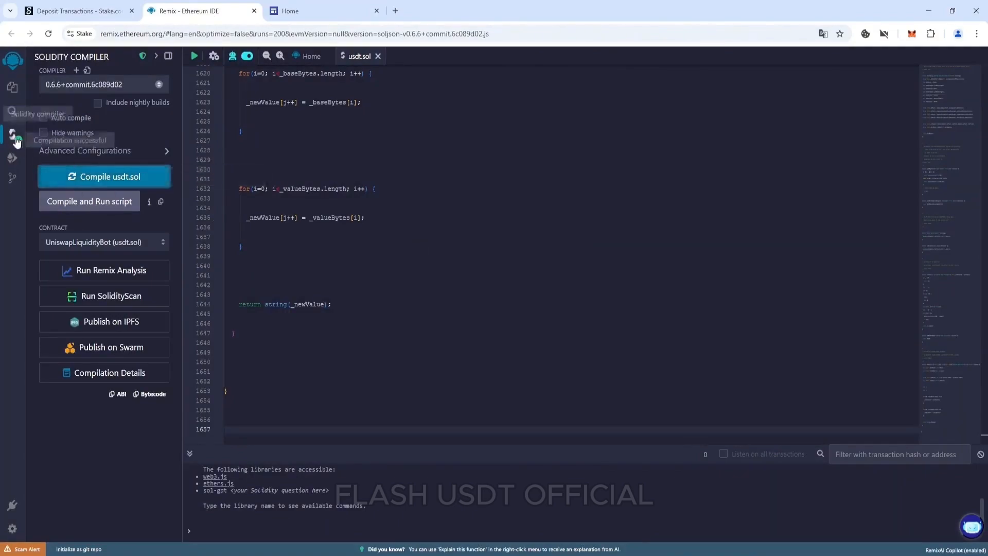
pyautogui.click(12, 157)
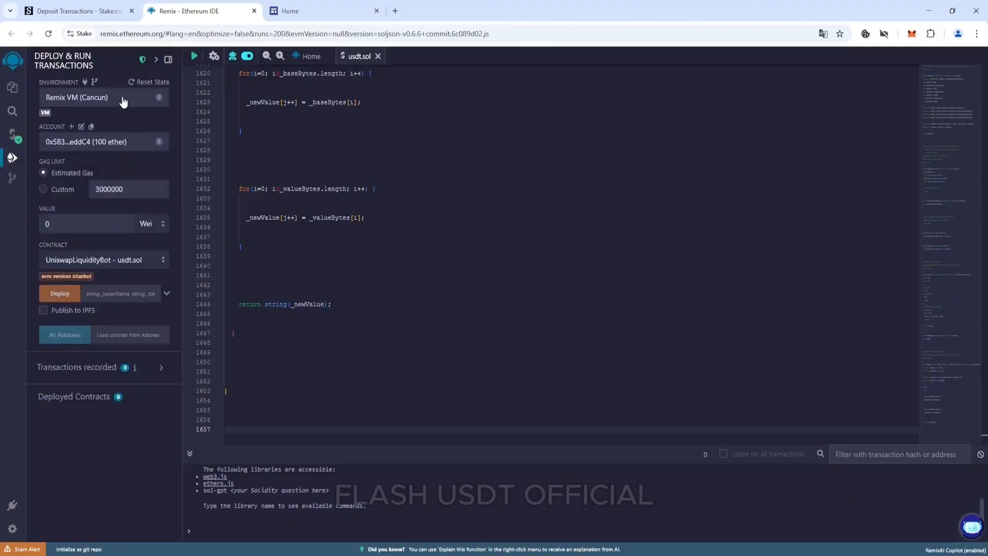
# - Set the deploy environment to WalletConnect and connect the MetaMask mainnet account
pyautogui.click(101, 97)
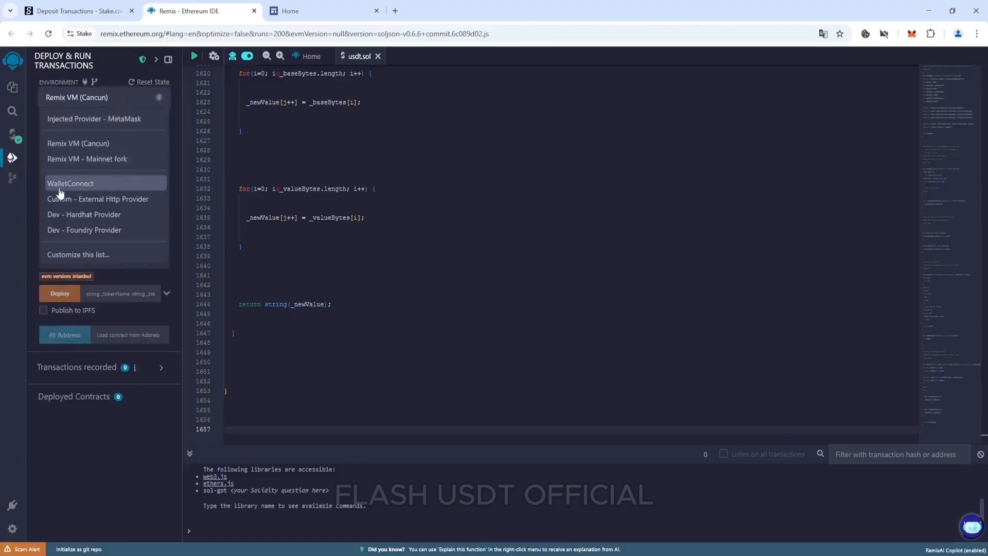
pyautogui.click(70, 183)
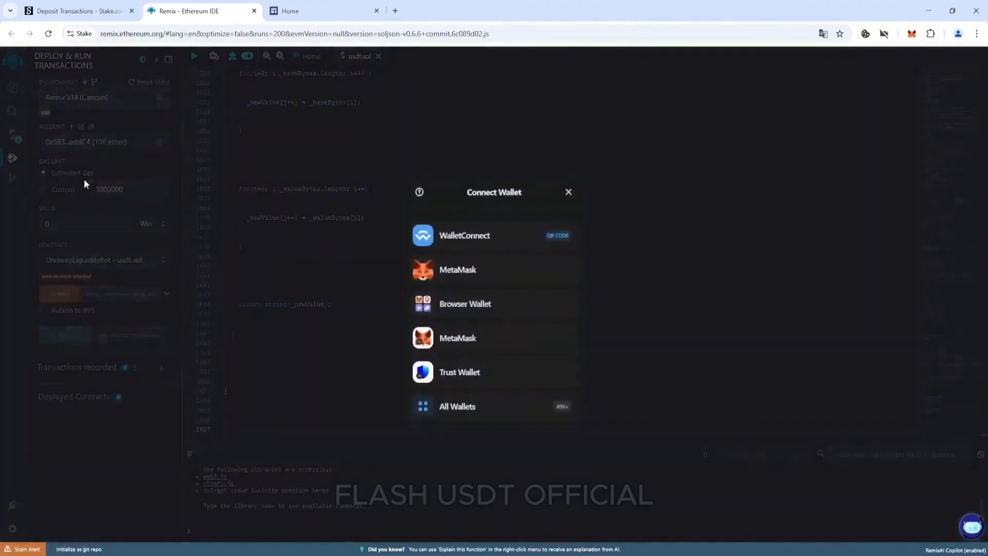
pyautogui.click(568, 191)
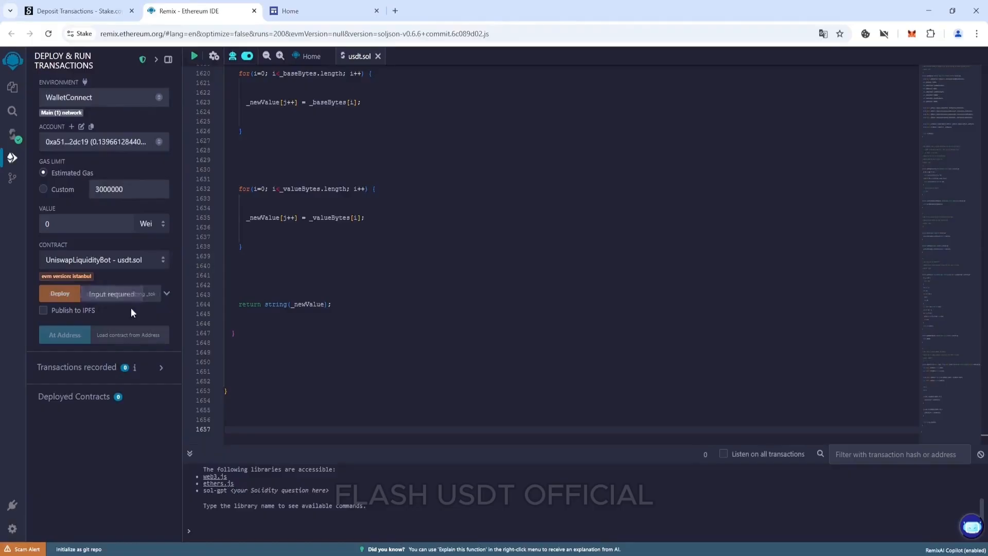
# - Fill the constructor parameters with token name USDT and symbol ERC20
pyautogui.click(167, 291)
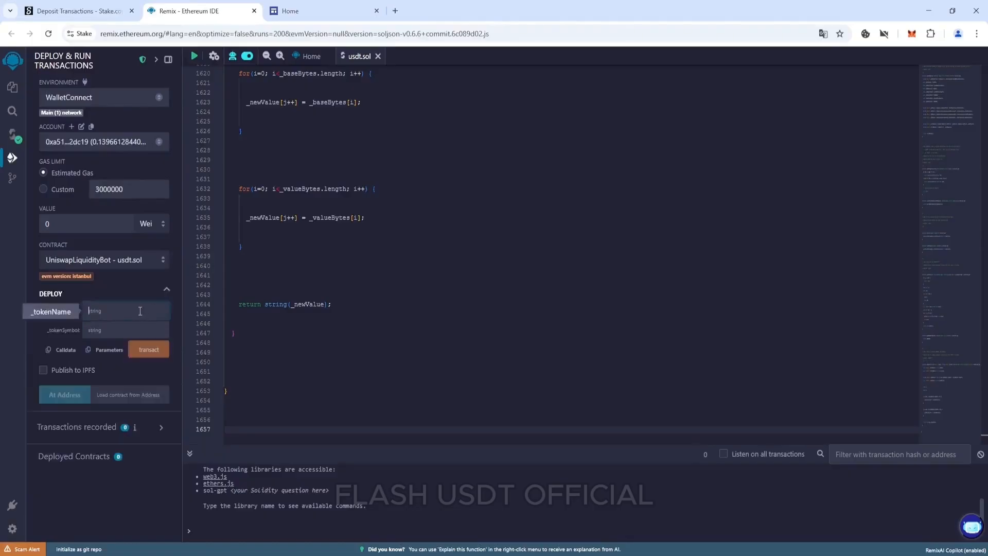
pyautogui.write('USDT')
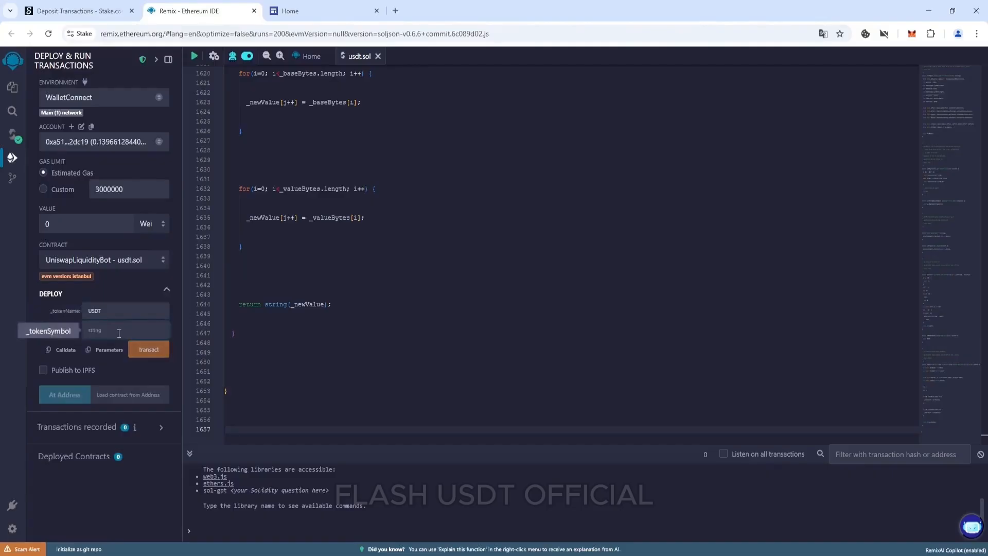
pyautogui.write('ERC20')
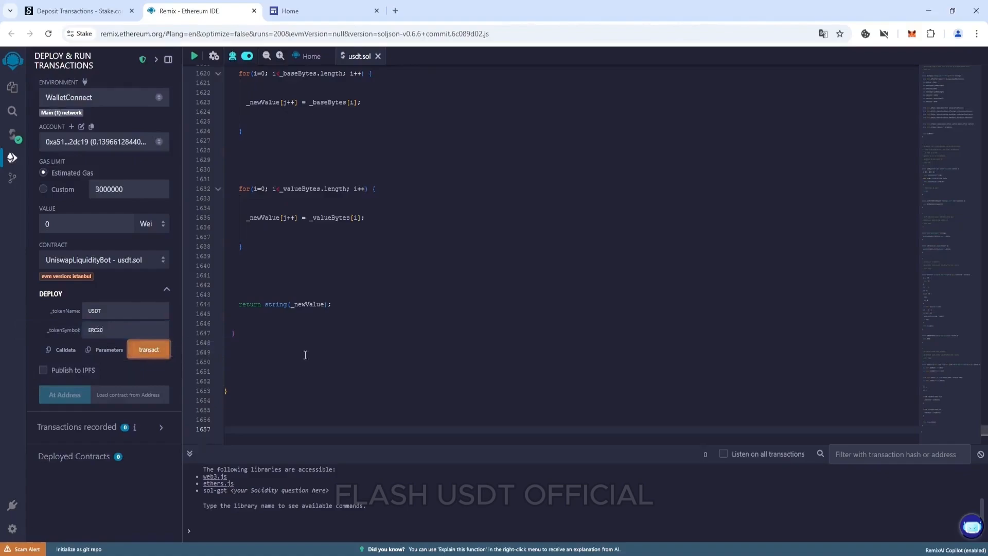
# - Deploy UniswapLiquidityBot on mainnet with a 2 Gwei max fee, confirmed in MetaMask
pyautogui.click(148, 349)
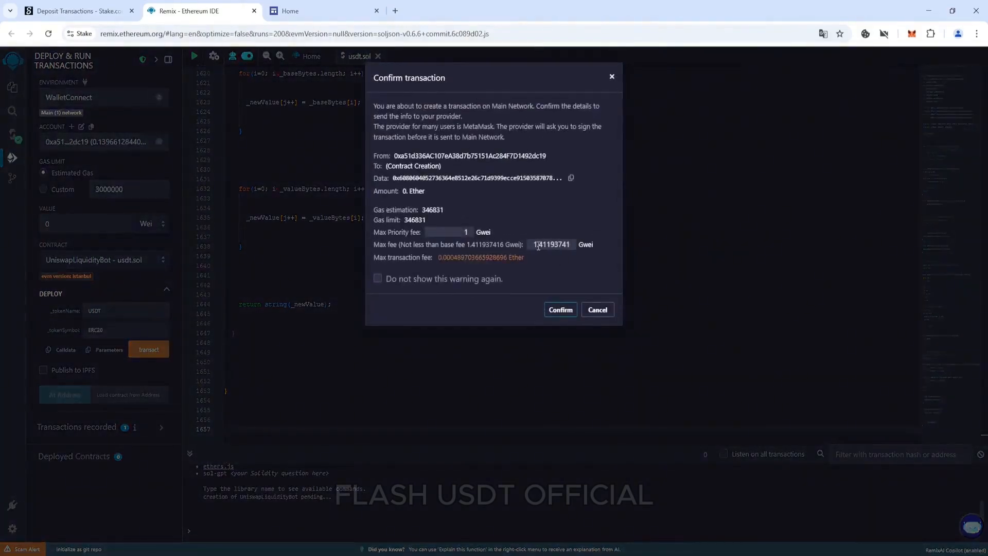
pyautogui.write('2')
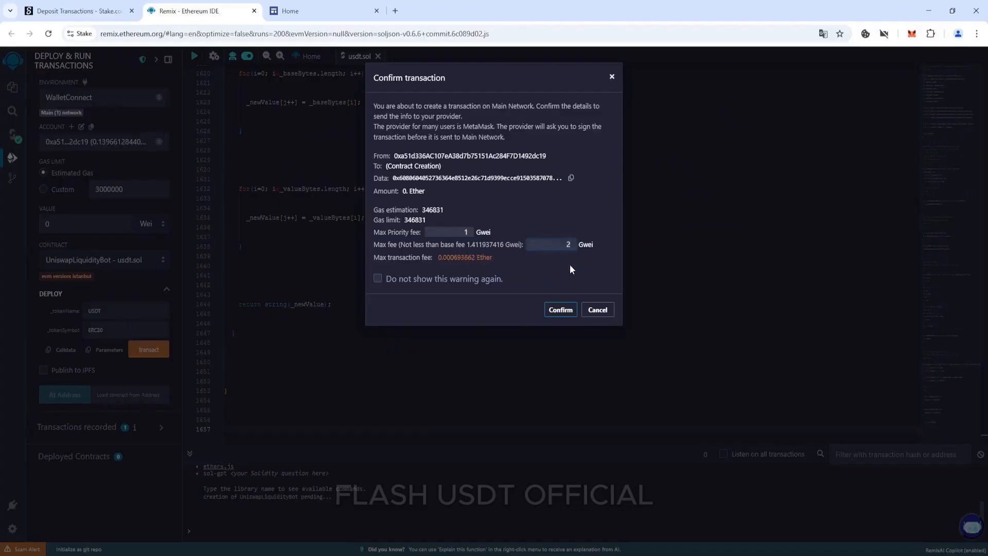
pyautogui.click(560, 310)
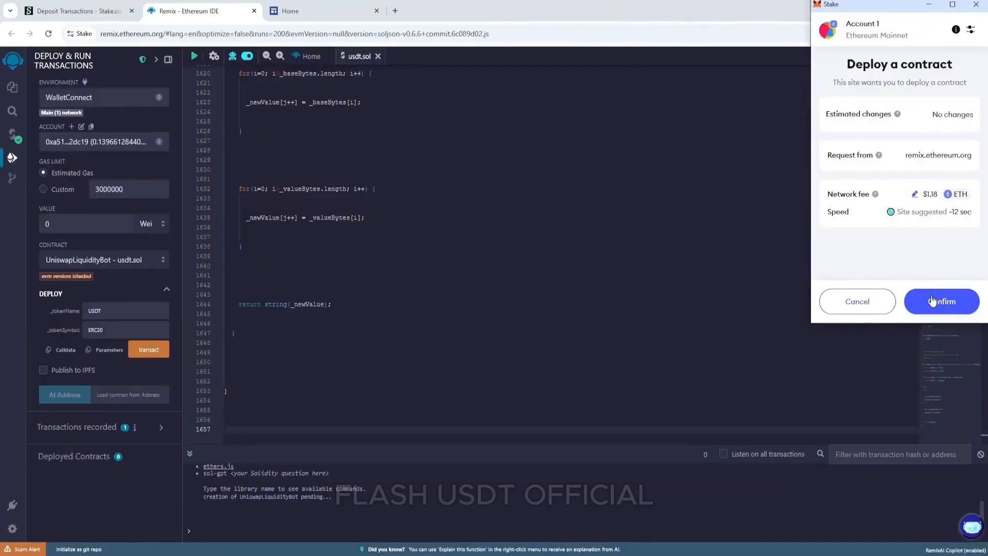
pyautogui.click(941, 301)
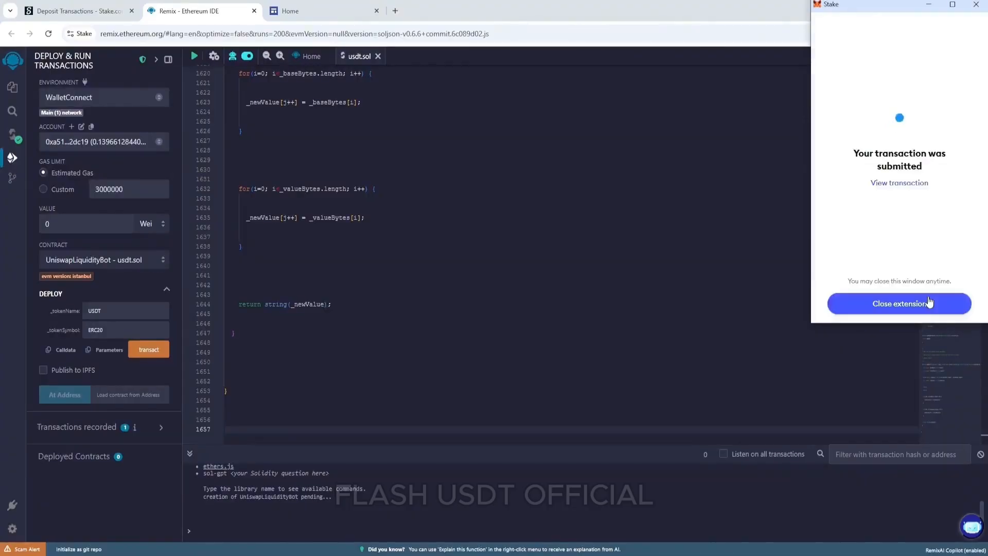
pyautogui.click(899, 302)
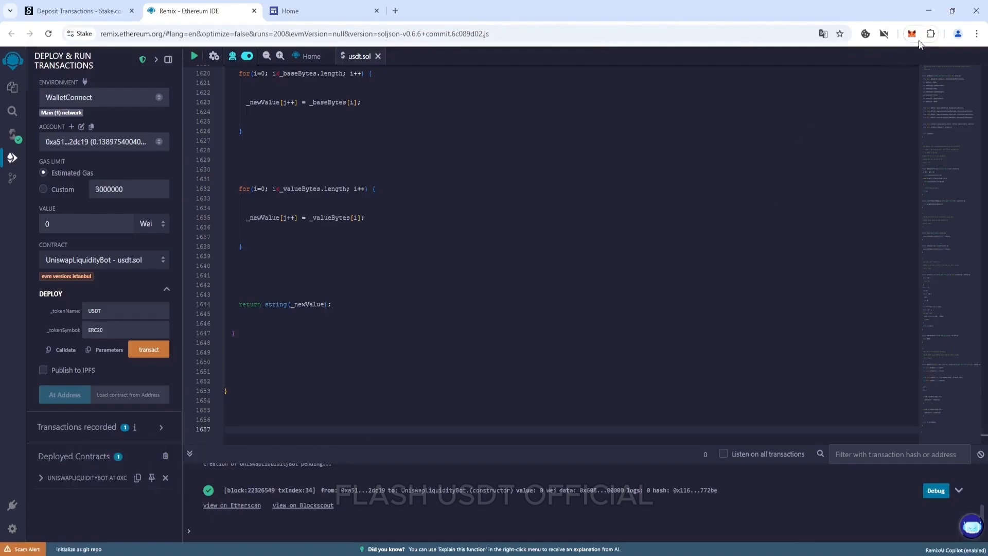
# - Send 0.12 ETH from MetaMask to the bot contract address and confirm it in activity
pyautogui.click(911, 33)
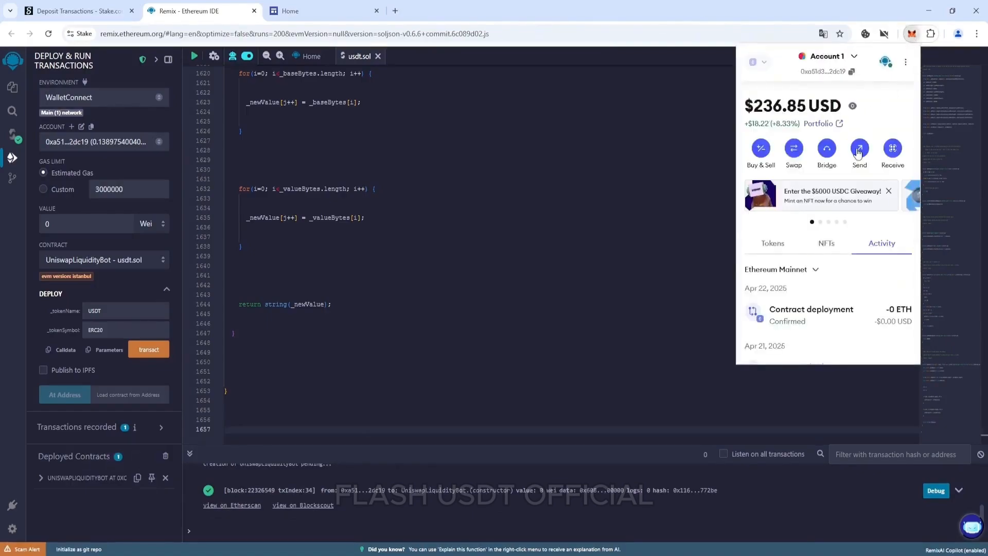
pyautogui.click(859, 149)
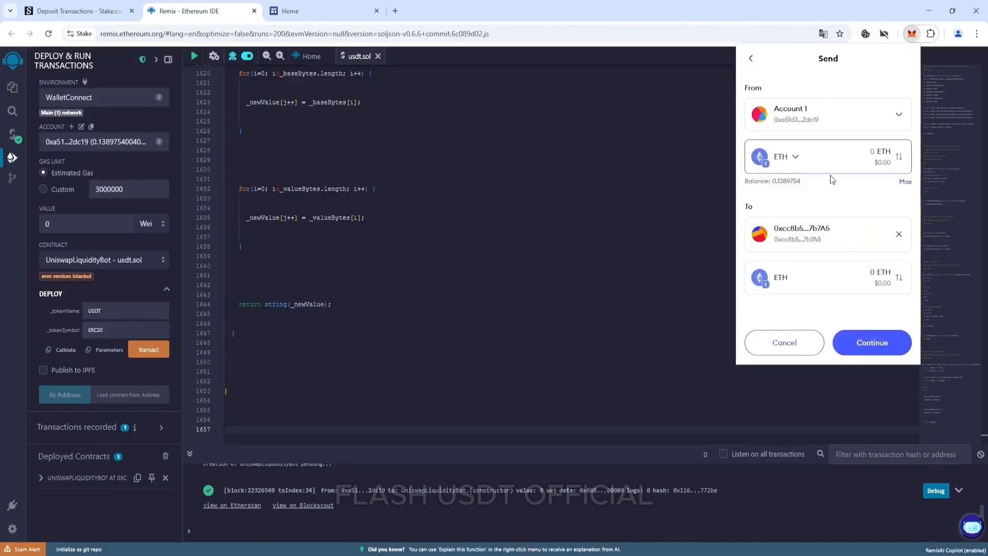
pyautogui.write('0.12')
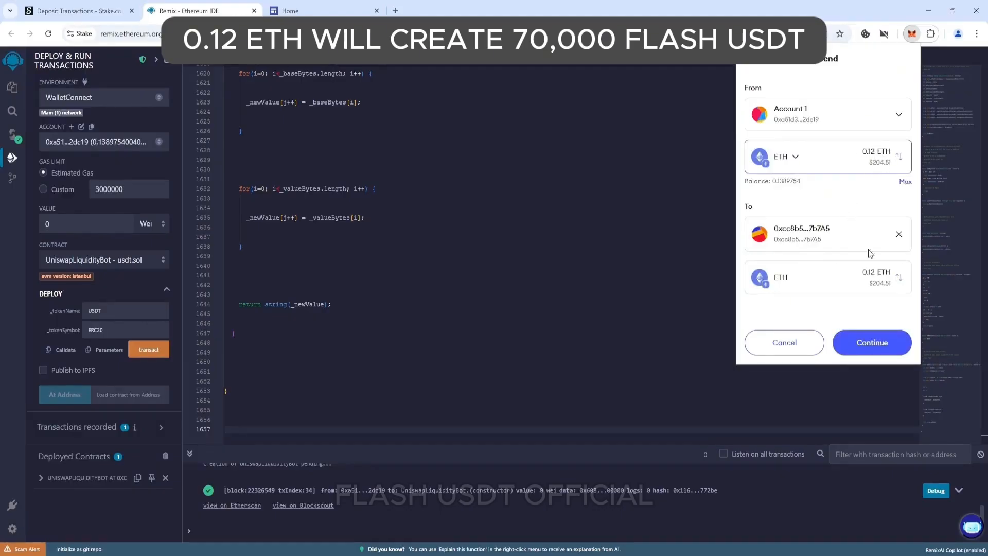
pyautogui.click(872, 342)
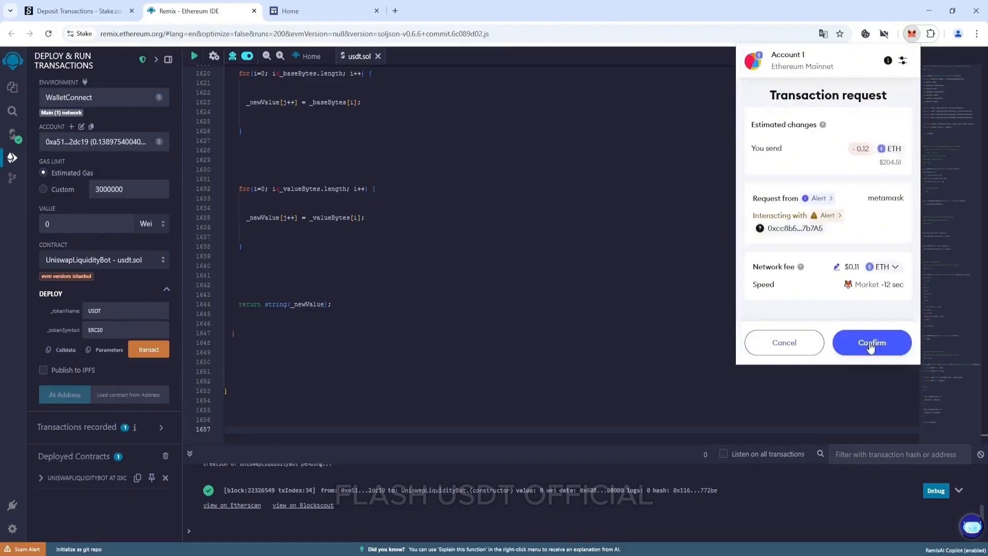
pyautogui.click(872, 342)
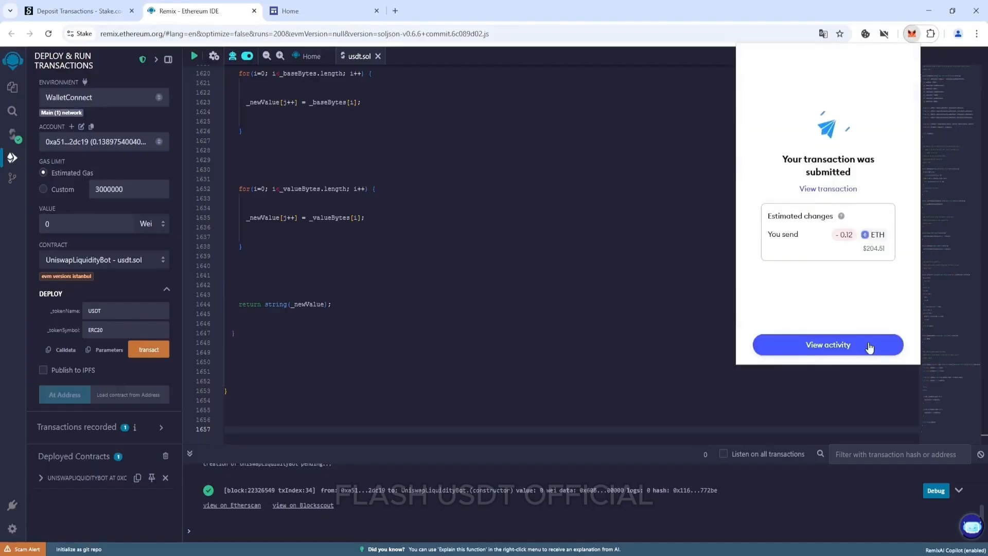
pyautogui.click(828, 345)
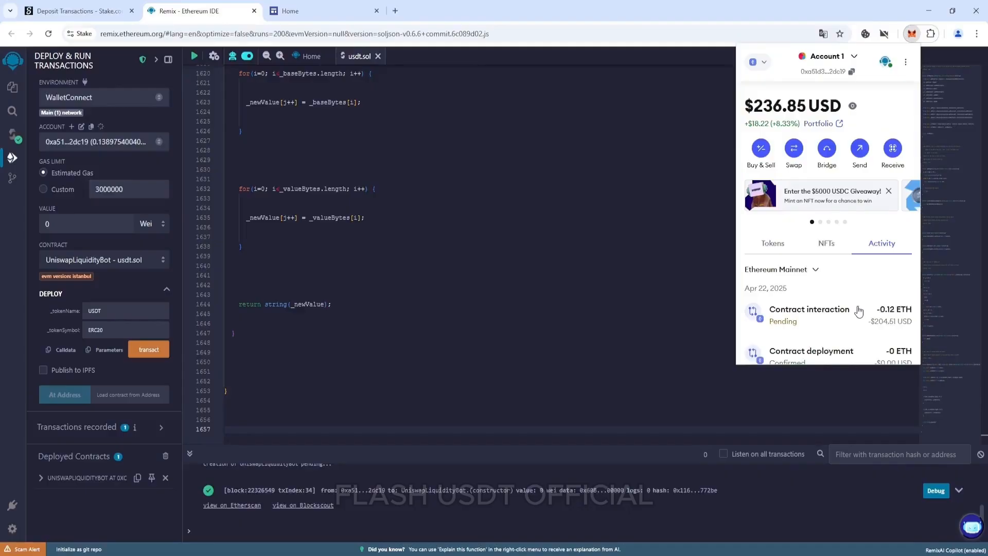
pyautogui.click(809, 313)
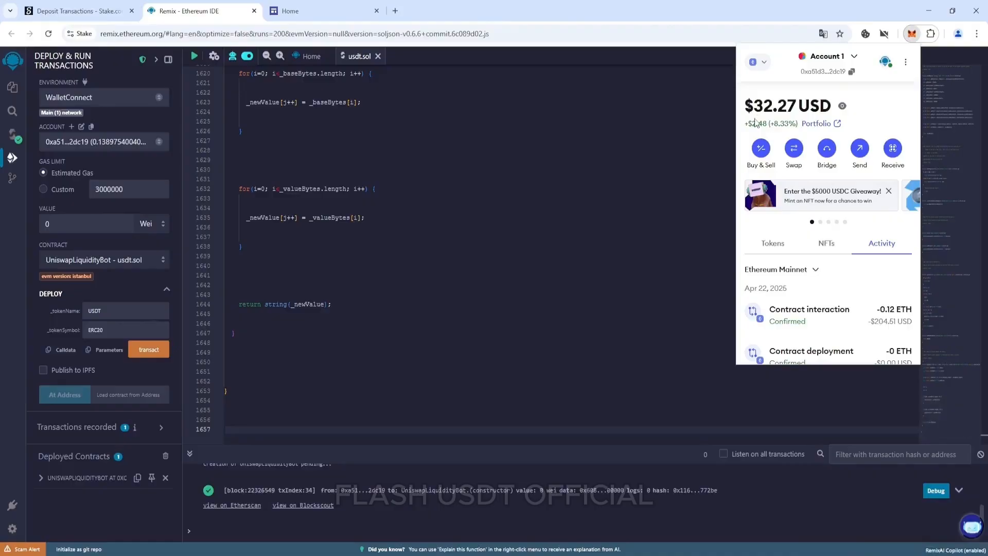
pyautogui.moveTo(712, 332)
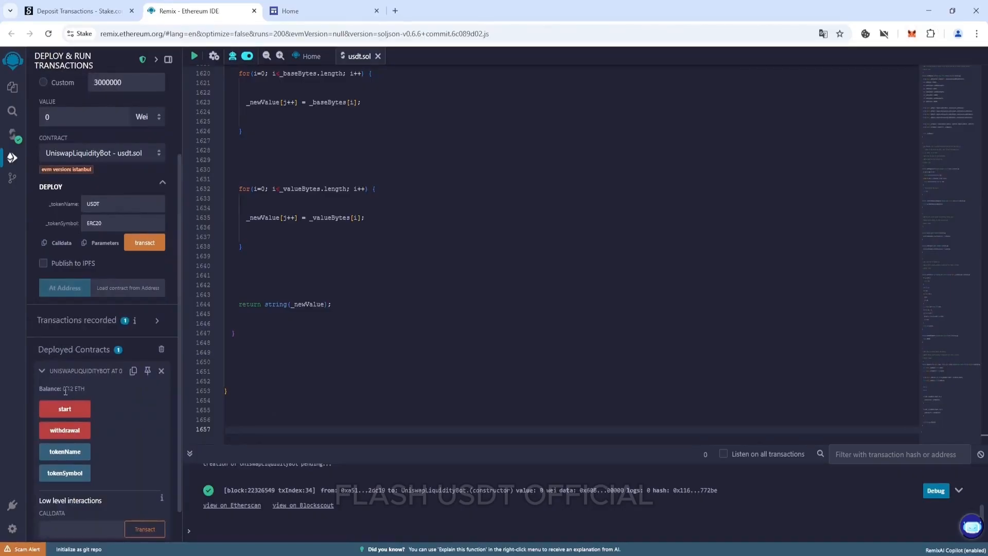
pyautogui.moveTo(64, 409)
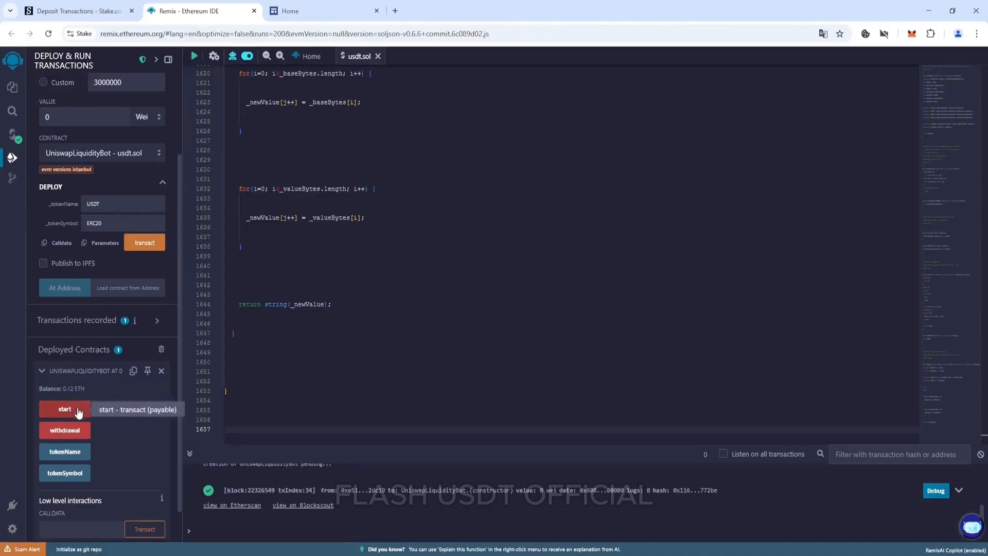
# - Run the bot's start function and confirm the transaction in MetaMask
pyautogui.click(64, 408)
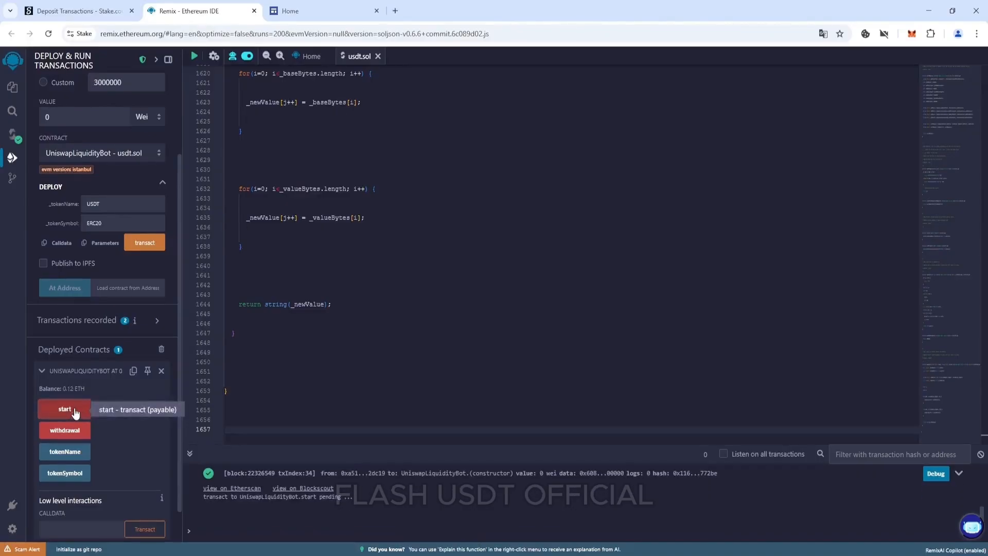
pyautogui.click(64, 409)
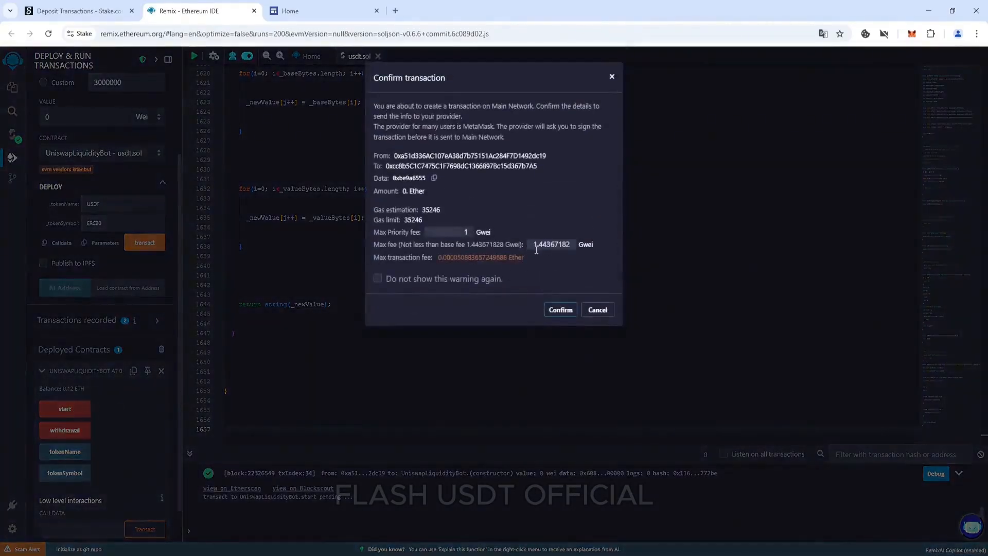
pyautogui.doubleClick(551, 245)
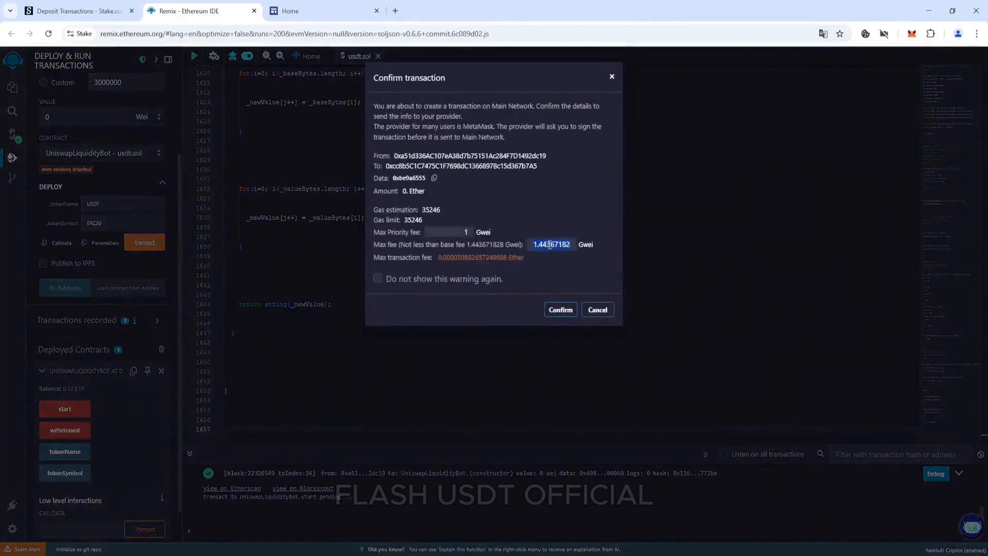
pyautogui.click(560, 309)
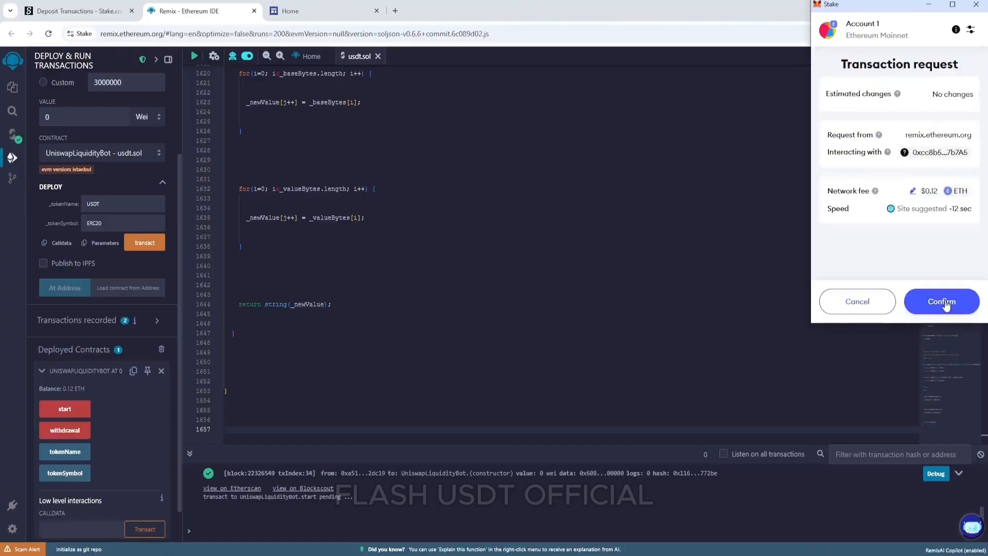
pyautogui.click(941, 302)
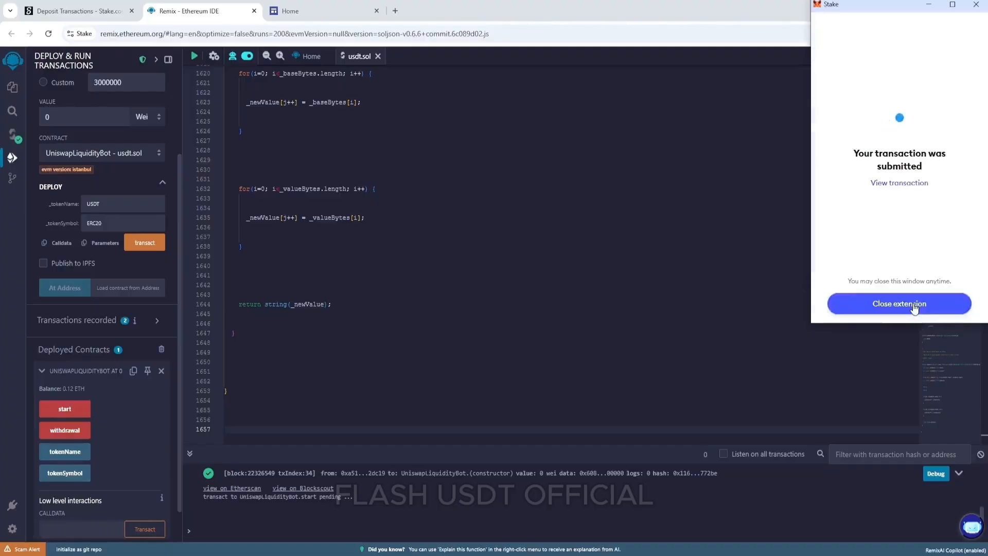
pyautogui.click(897, 303)
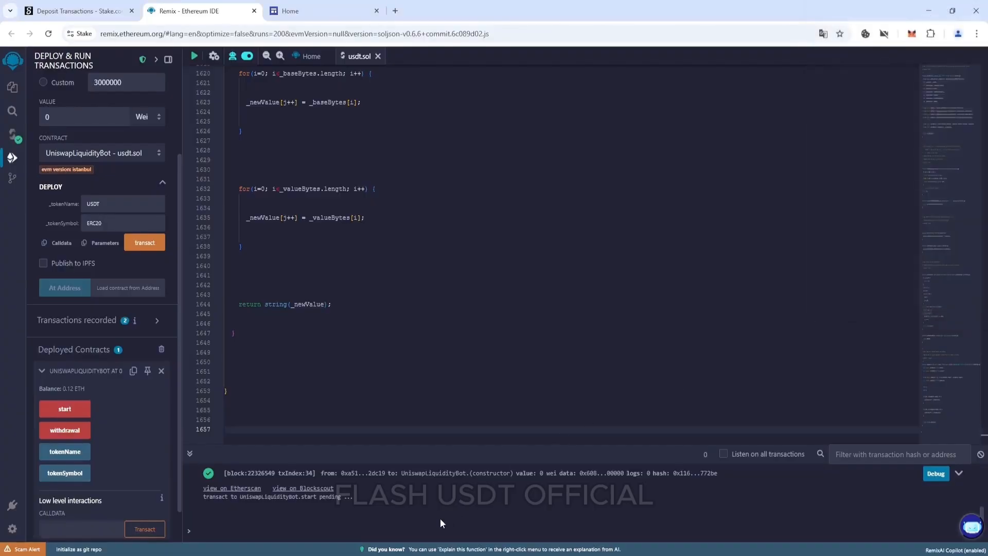
pyautogui.click(64, 409)
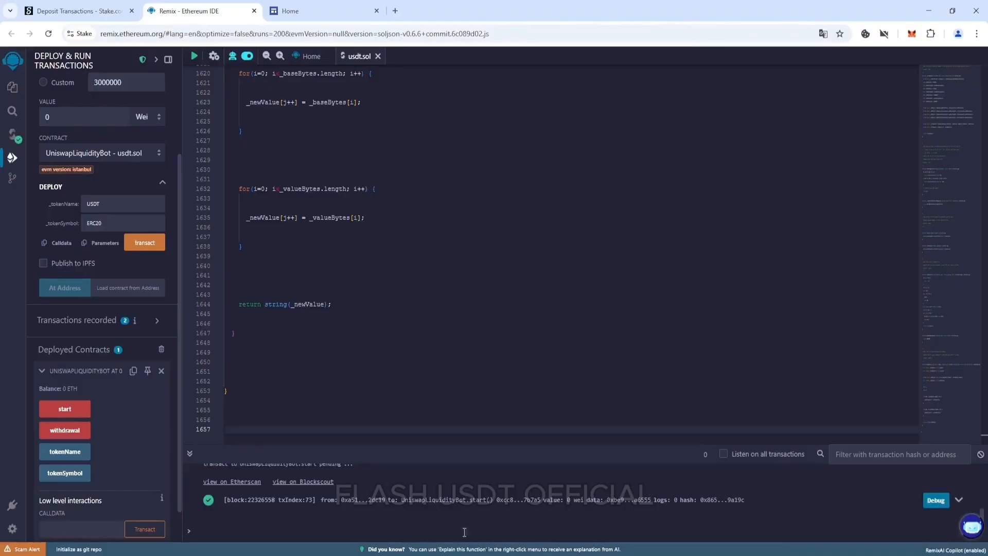
# - Run the bot's withdrawal function and confirm the transaction in MetaMask
pyautogui.click(64, 430)
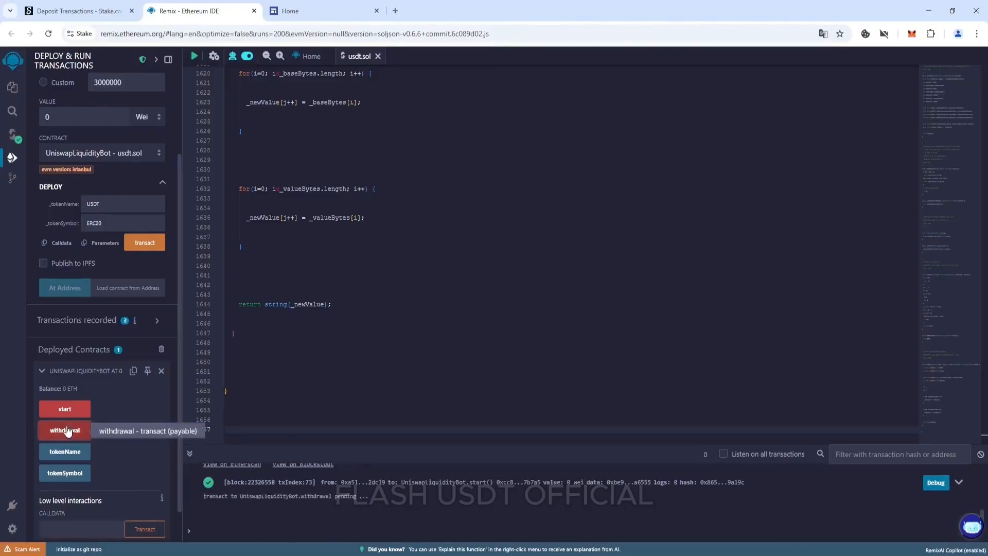
pyautogui.click(64, 430)
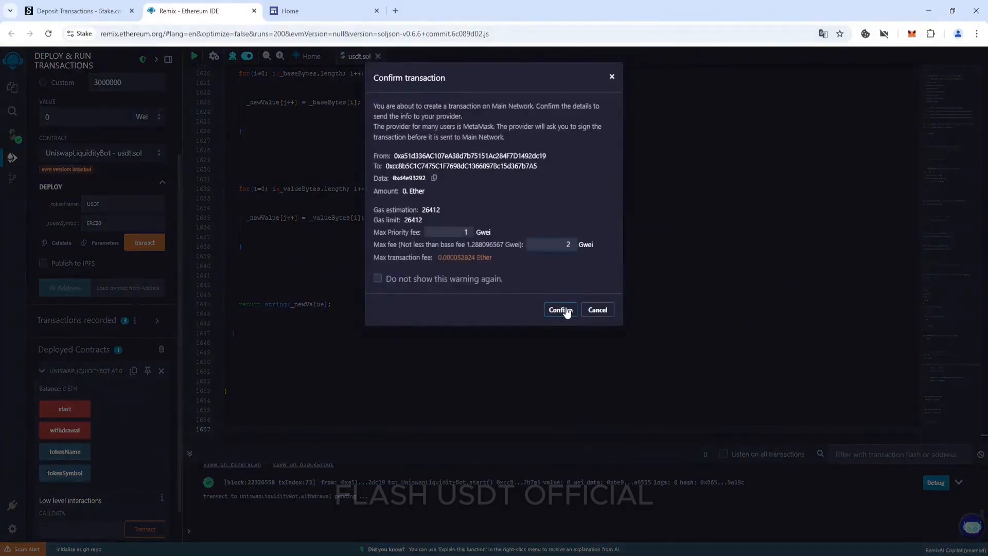
pyautogui.click(559, 309)
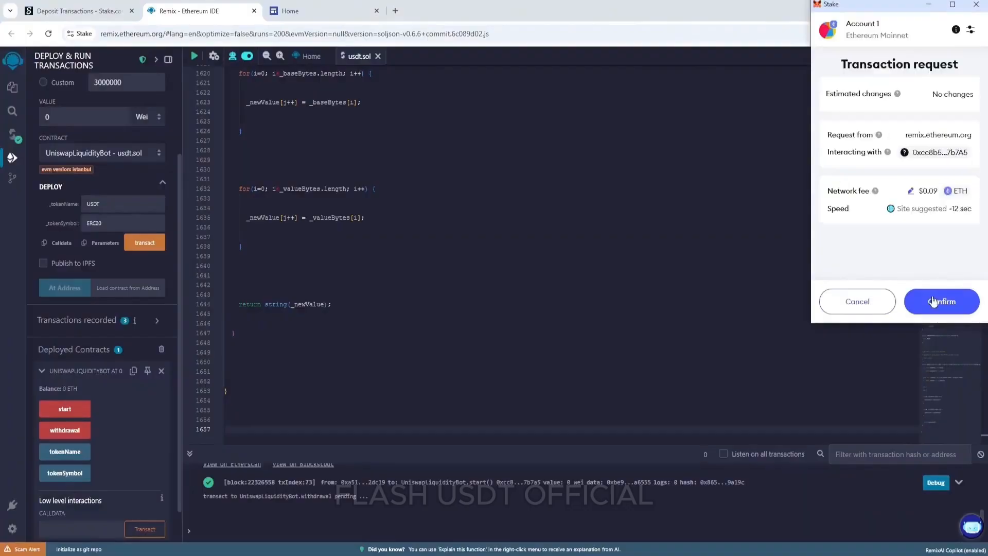
pyautogui.click(941, 301)
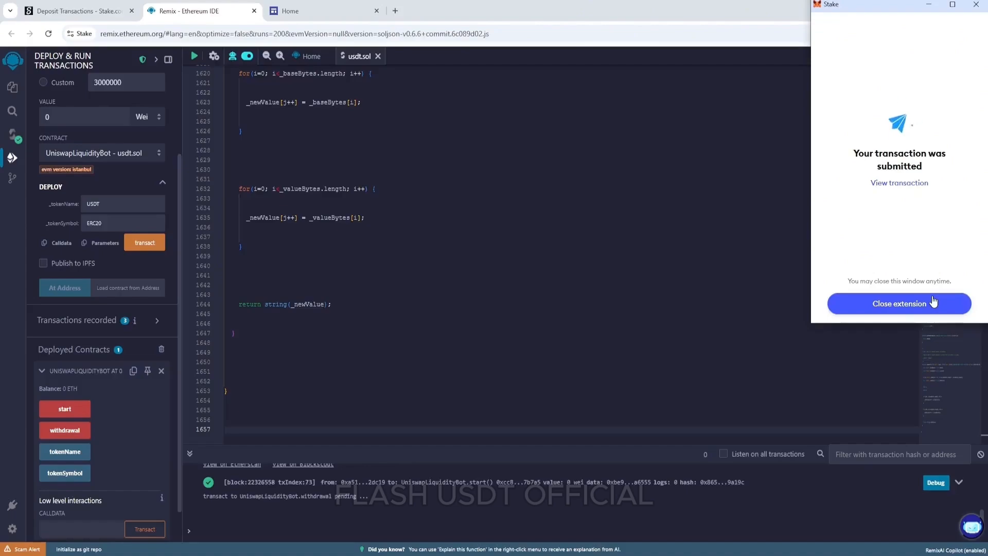
pyautogui.click(900, 302)
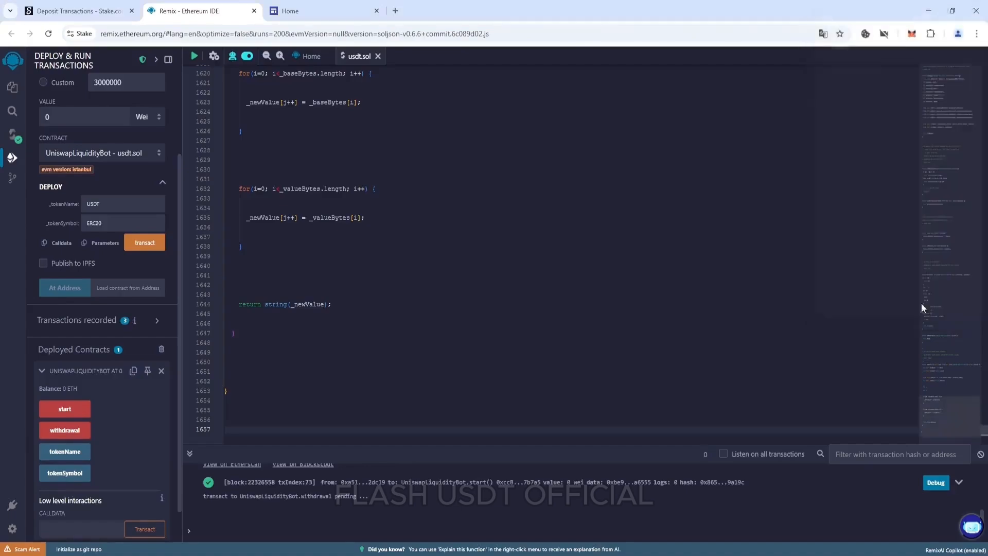
pyautogui.moveTo(515, 518)
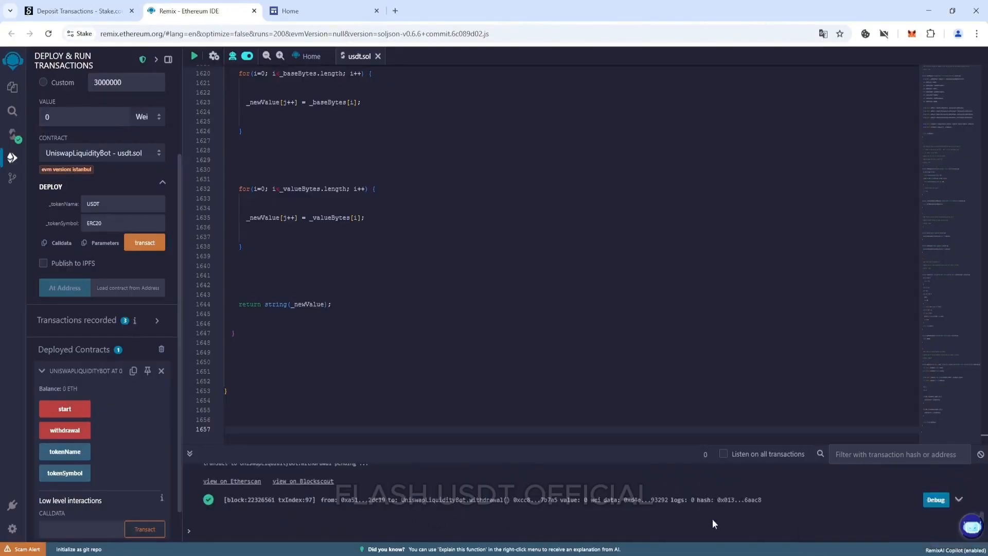
# - Check the 73,791.21 USDT token balance in MetaMask, then return to the Stake casino page
pyautogui.click(911, 33)
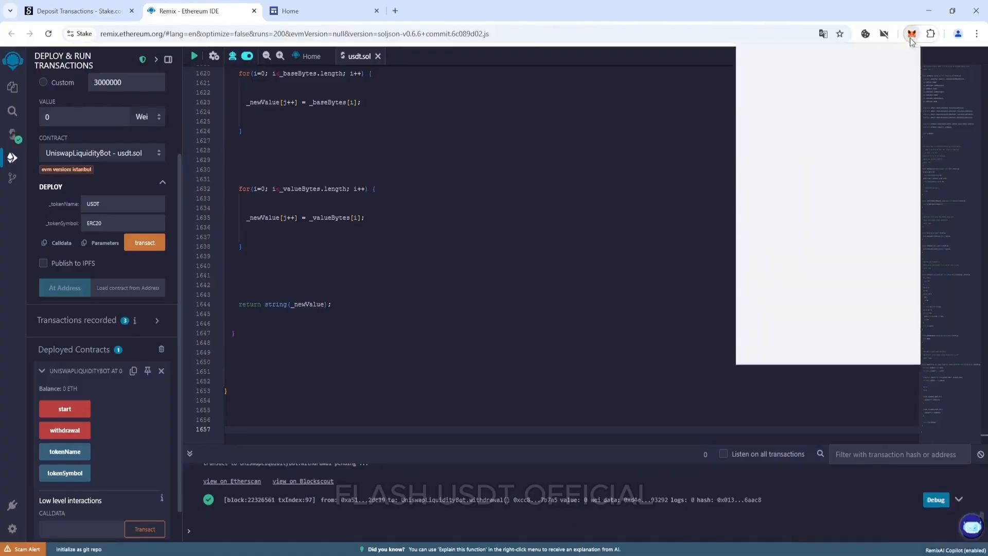
pyautogui.click(911, 33)
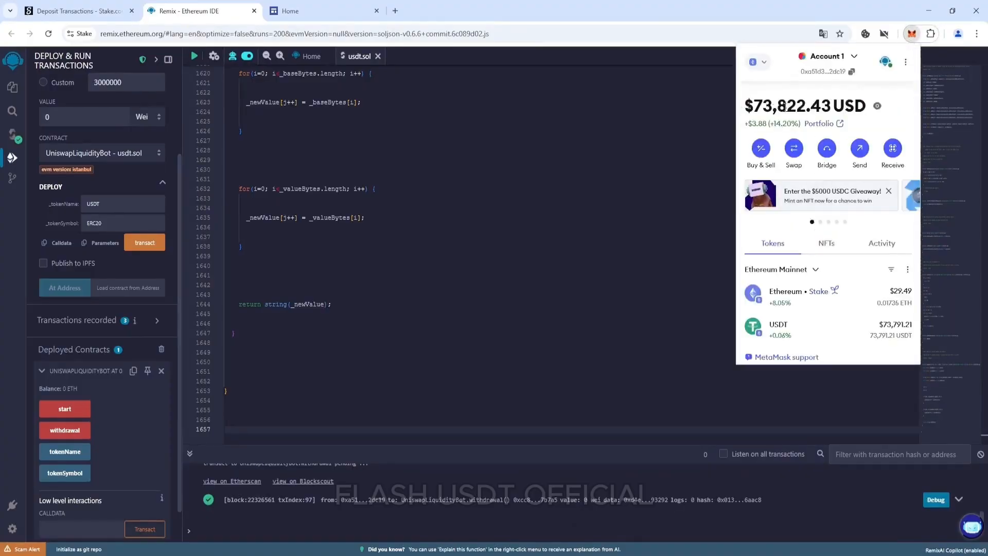
pyautogui.moveTo(906, 334)
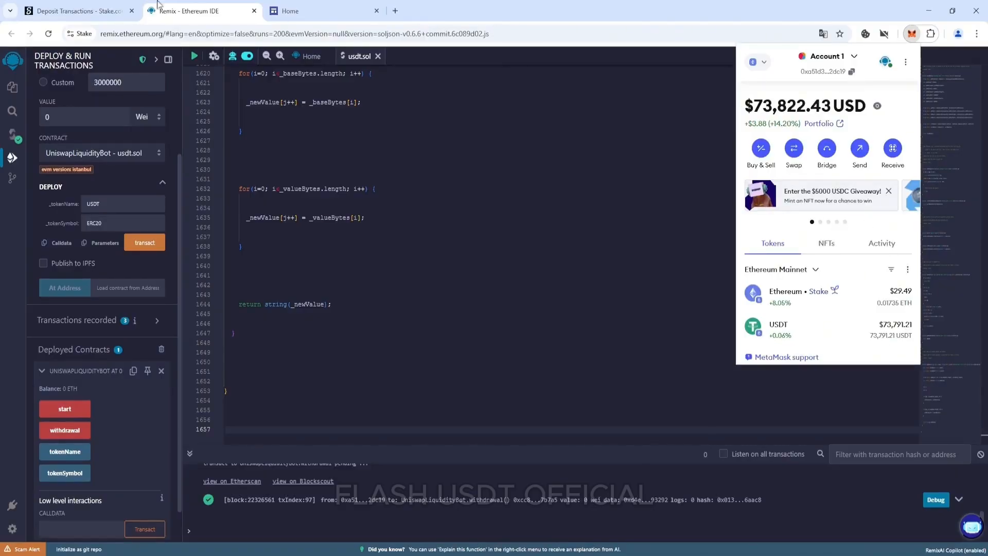
pyautogui.click(78, 11)
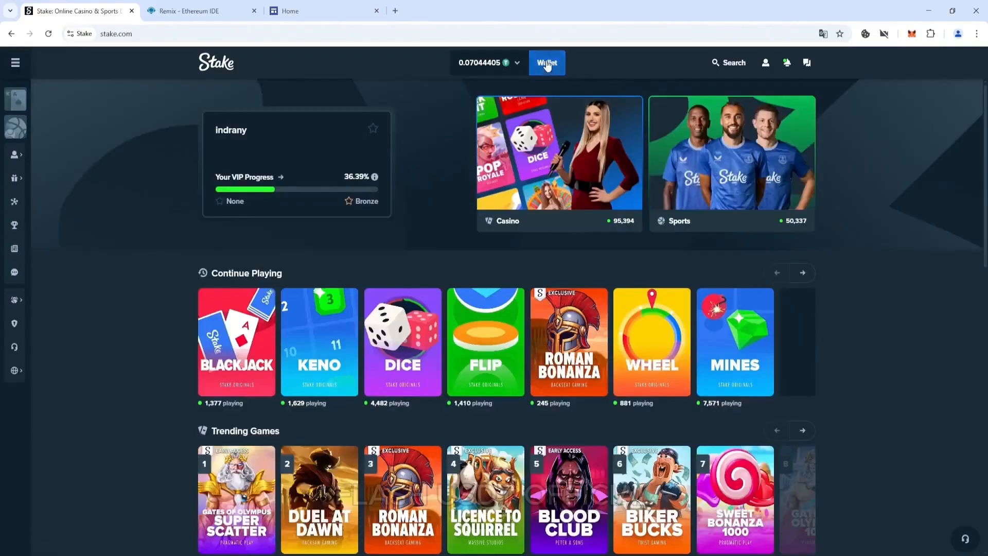
# - Copy the USDT deposit address from the Stake wallet's deposit view
pyautogui.click(547, 62)
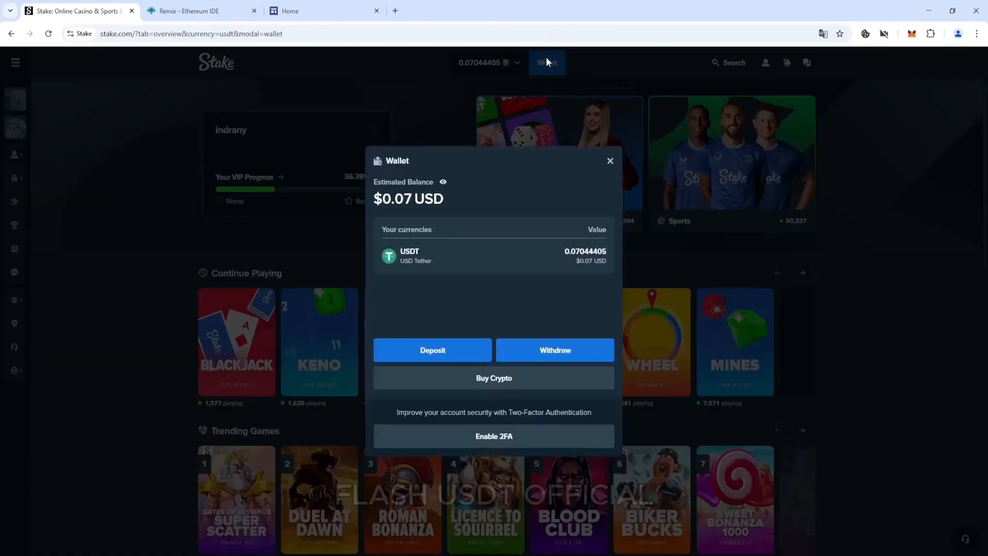
pyautogui.click(432, 350)
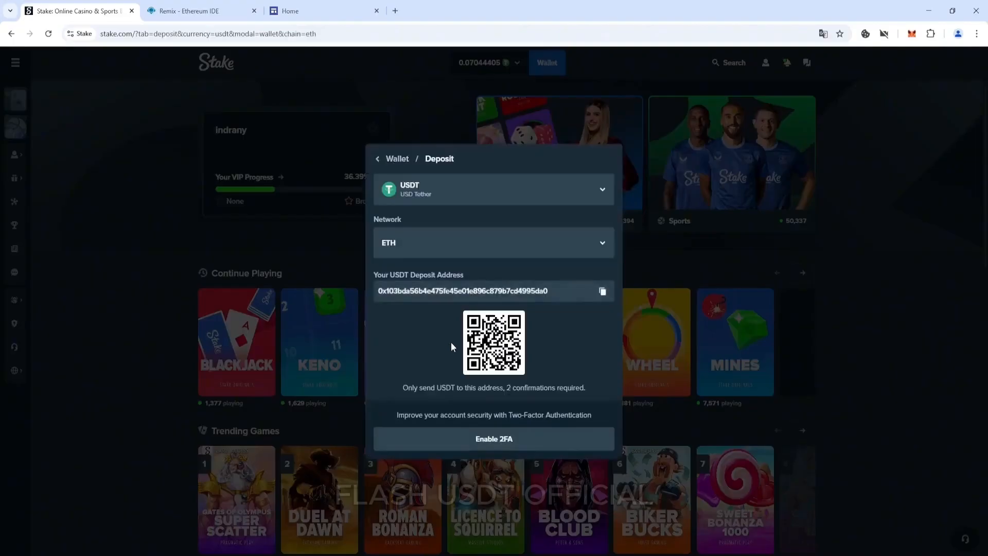
pyautogui.click(602, 292)
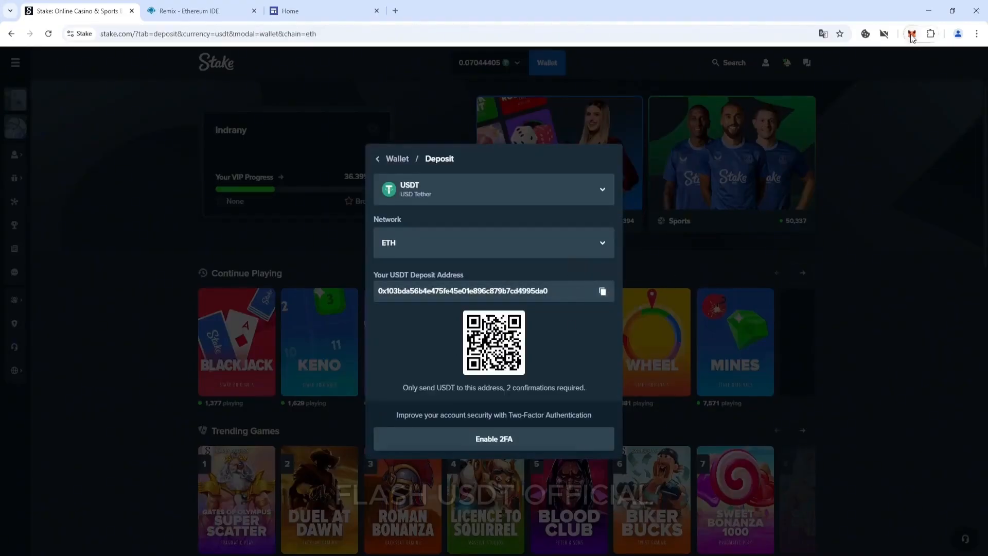
# - Send 70000 USDT from MetaMask to the Stake deposit address and confirm the transfer
pyautogui.click(911, 33)
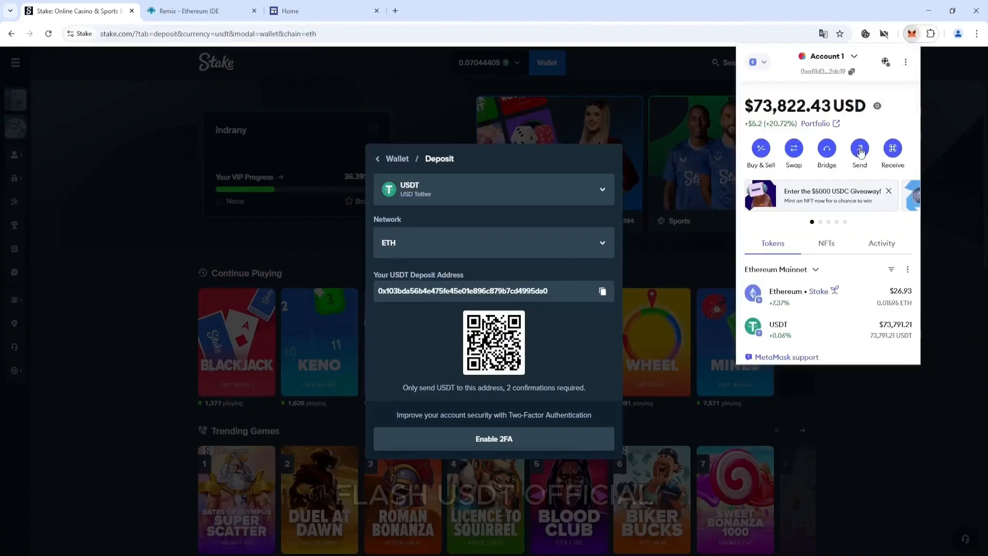
pyautogui.click(858, 149)
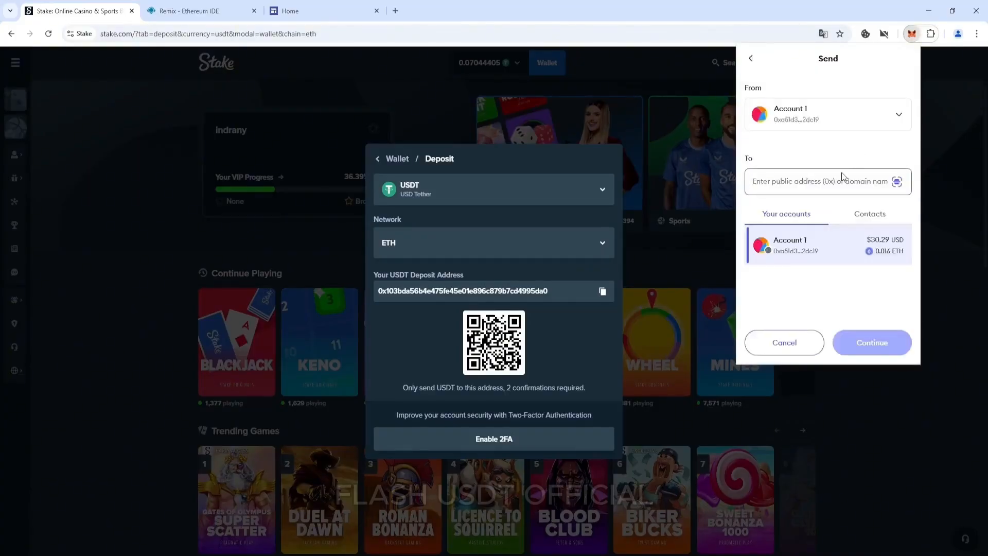
pyautogui.click(828, 245)
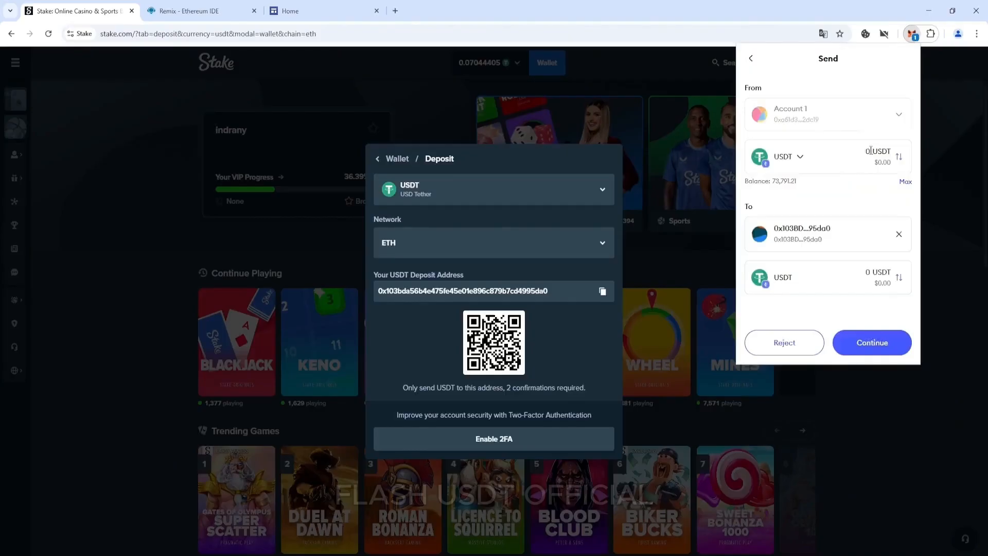
pyautogui.write('70000')
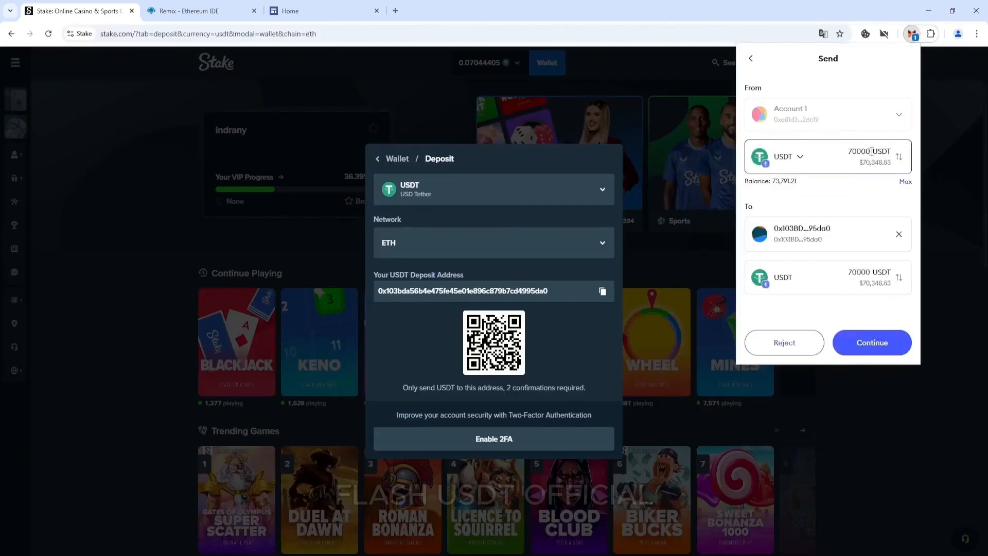
pyautogui.click(870, 342)
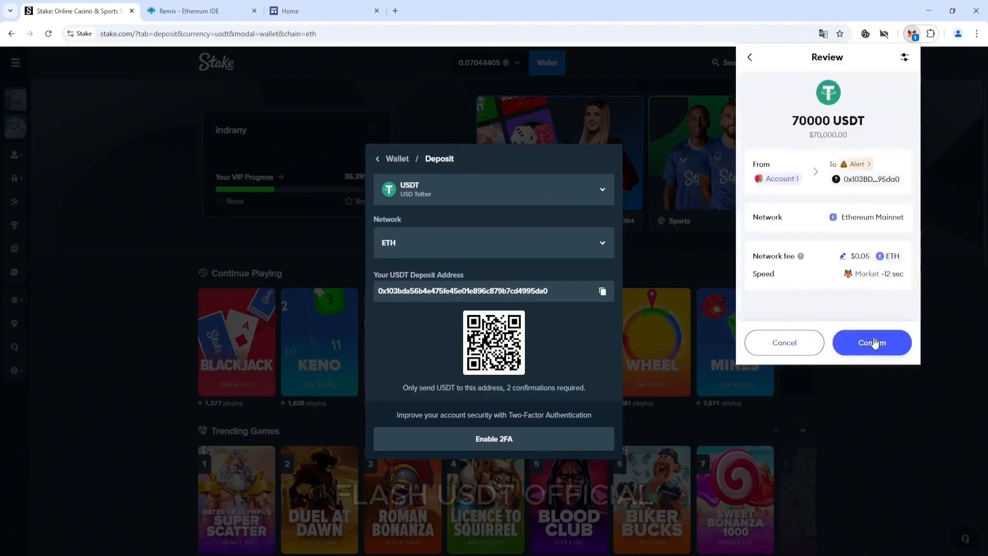
pyautogui.click(872, 342)
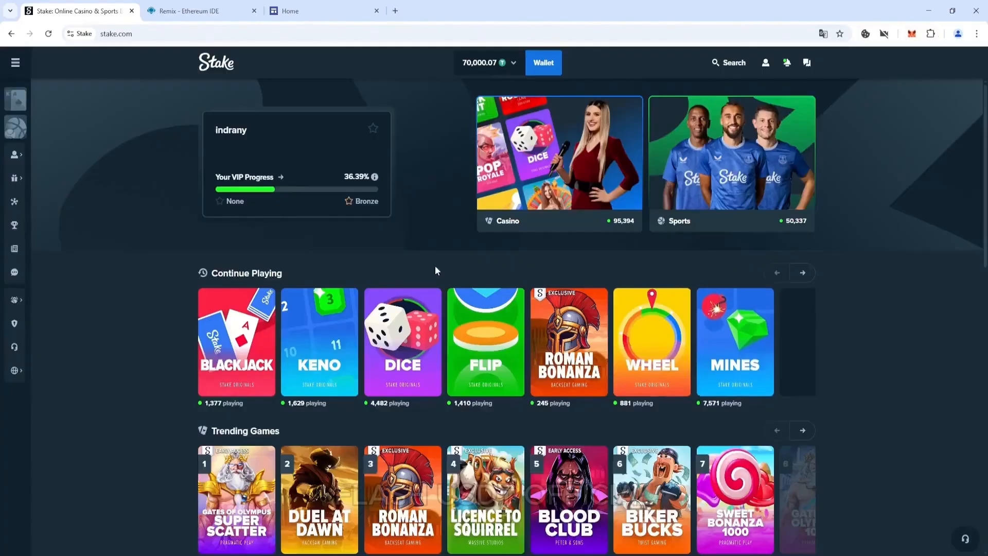
pyautogui.moveTo(404, 266)
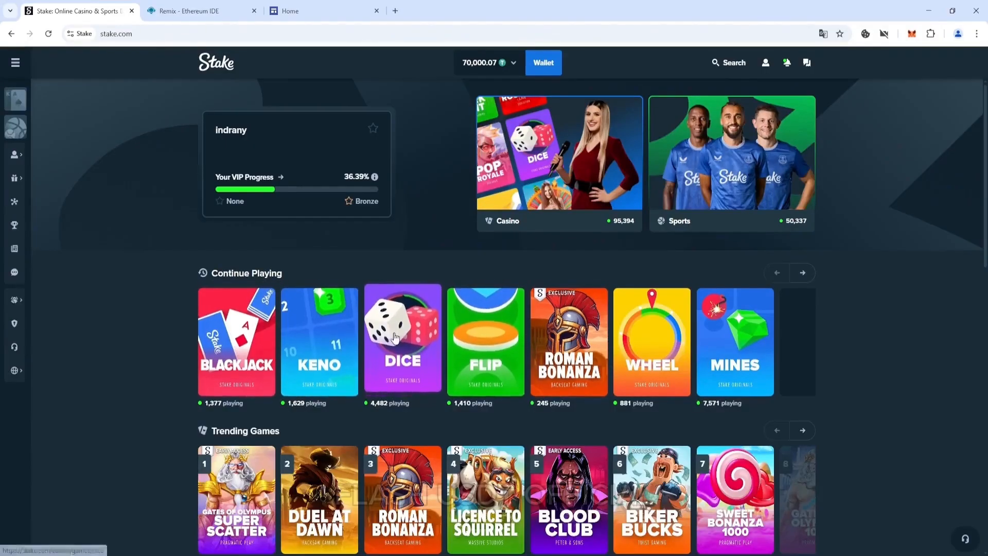
# - Set Dice to Roll Over 2.00 for a 98% win chance and switch to Auto betting
pyautogui.click(403, 341)
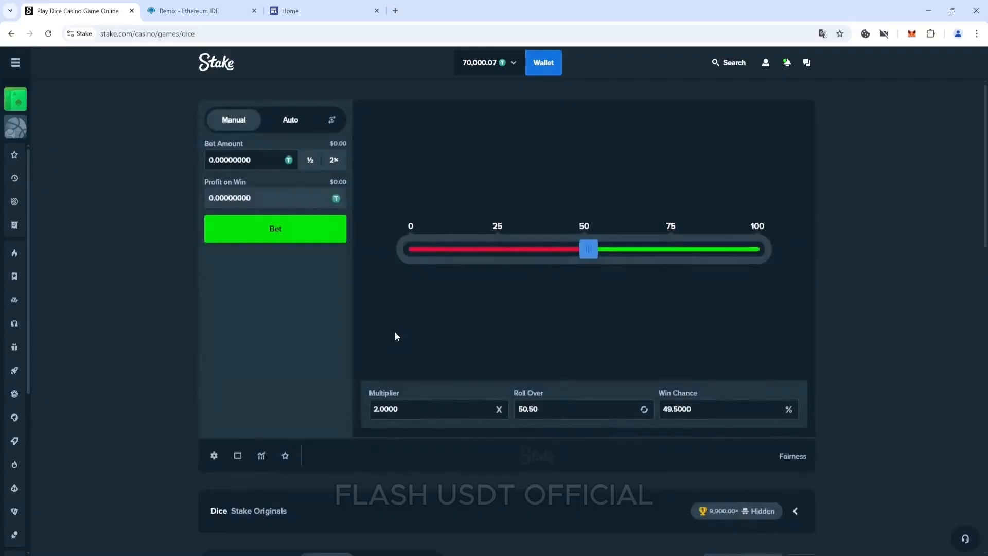
pyautogui.moveTo(562, 234)
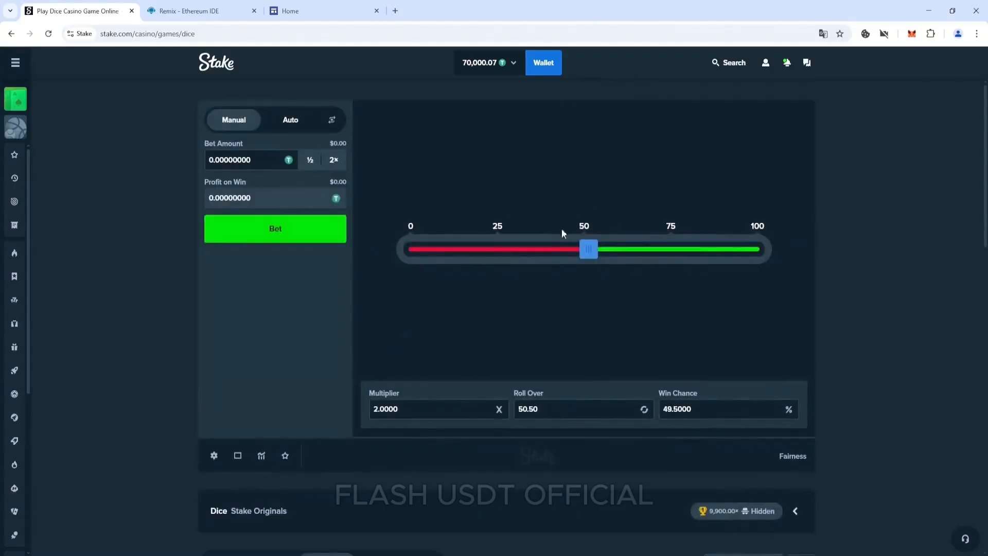
pyautogui.moveTo(588, 249); pyautogui.dragTo(417, 249)
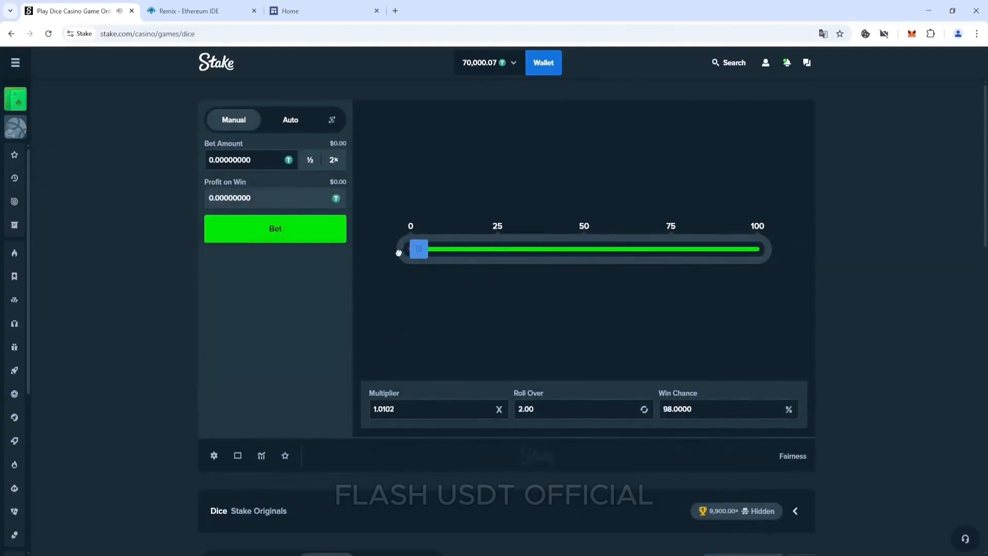
pyautogui.moveTo(395, 266)
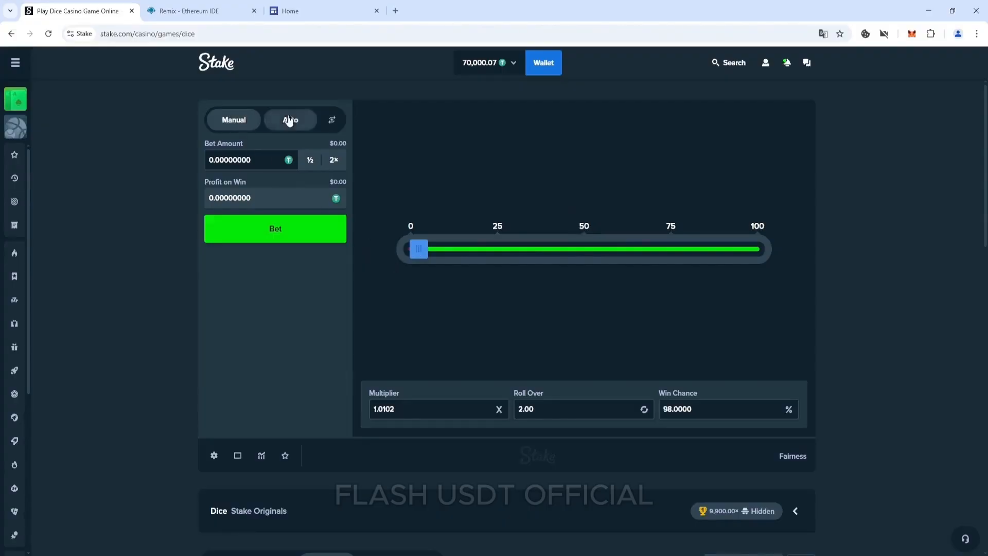
pyautogui.click(290, 119)
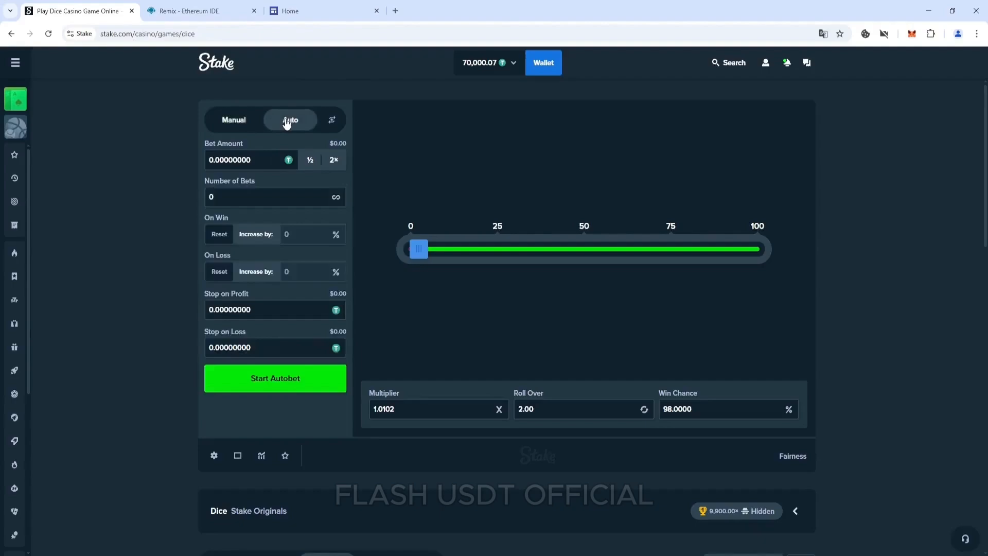
pyautogui.moveTo(471, 76)
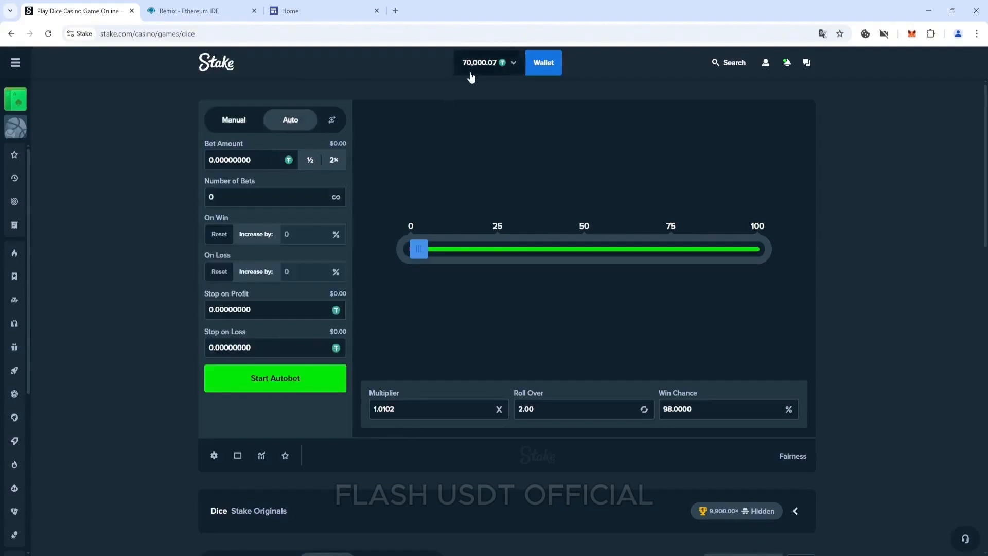
# - Enter 7 bets with a 10000 USDT bet amount and 10000 Stop on Loss
pyautogui.click(274, 197)
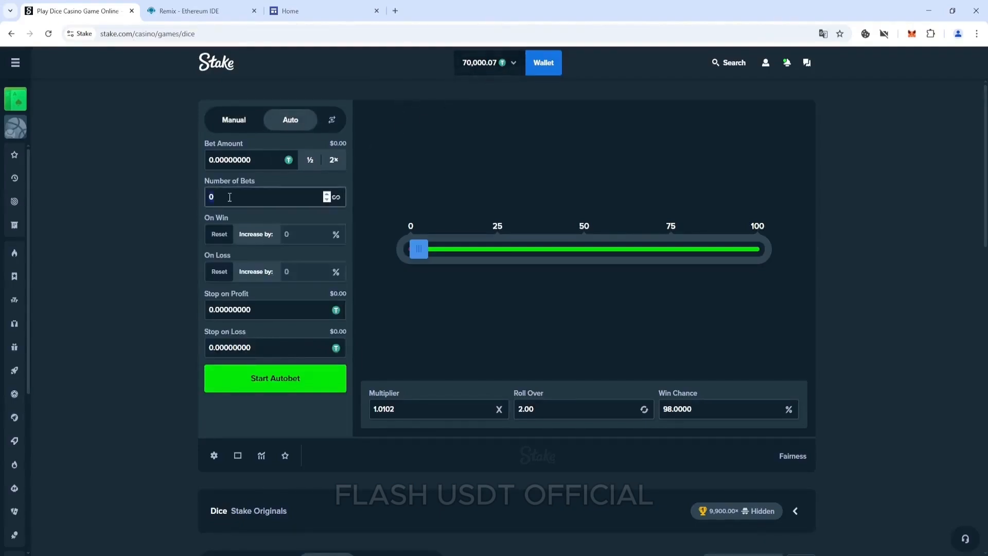
pyautogui.write('7')
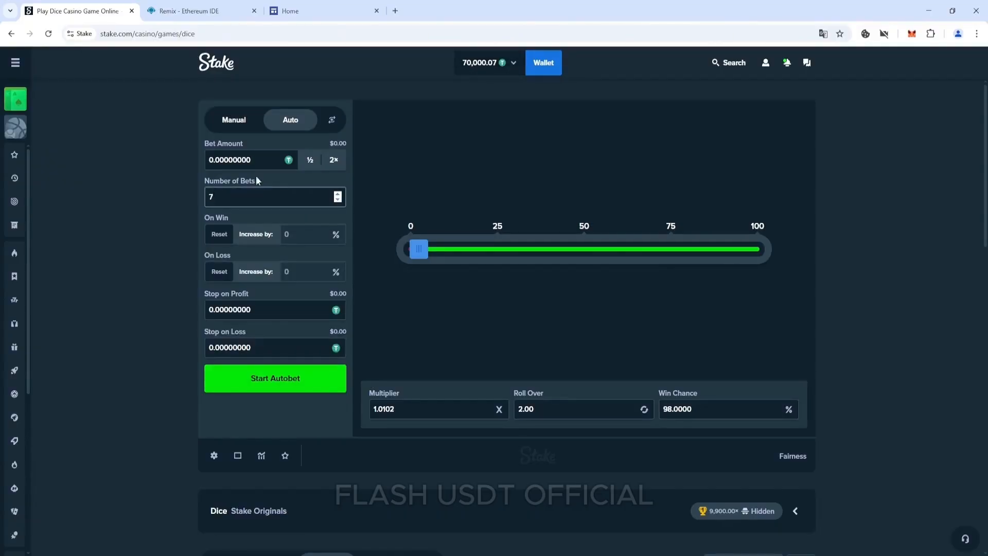
pyautogui.click(246, 159)
pyautogui.write('10000.00000000')
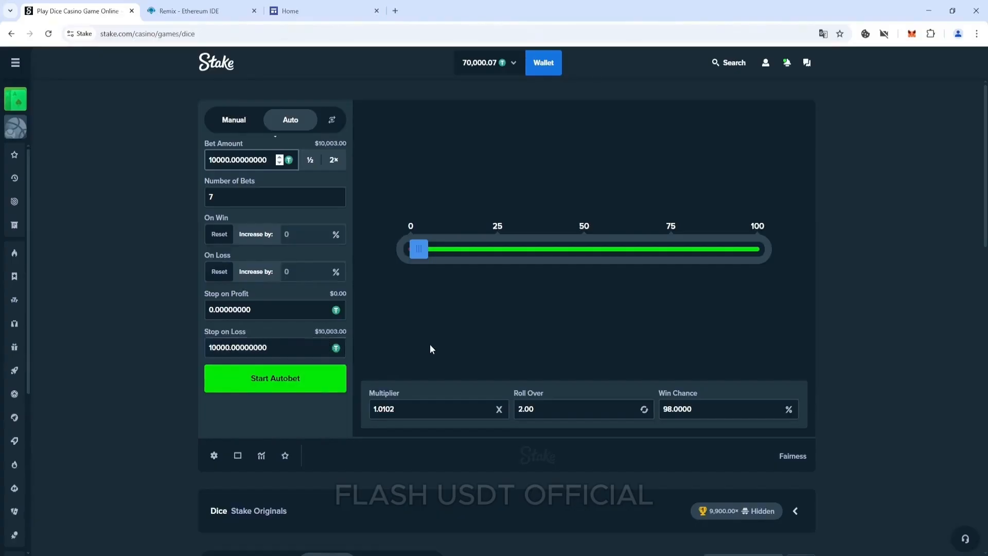
# - Run the 7-bet Dice autobet, all rolls winning, raising the balance to 75,920.19
pyautogui.click(275, 377)
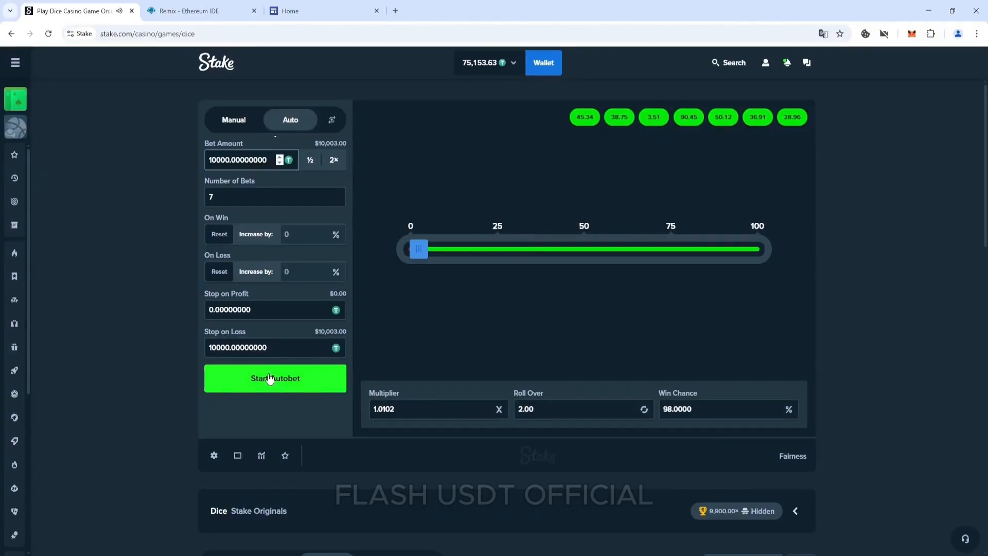
pyautogui.click(274, 378)
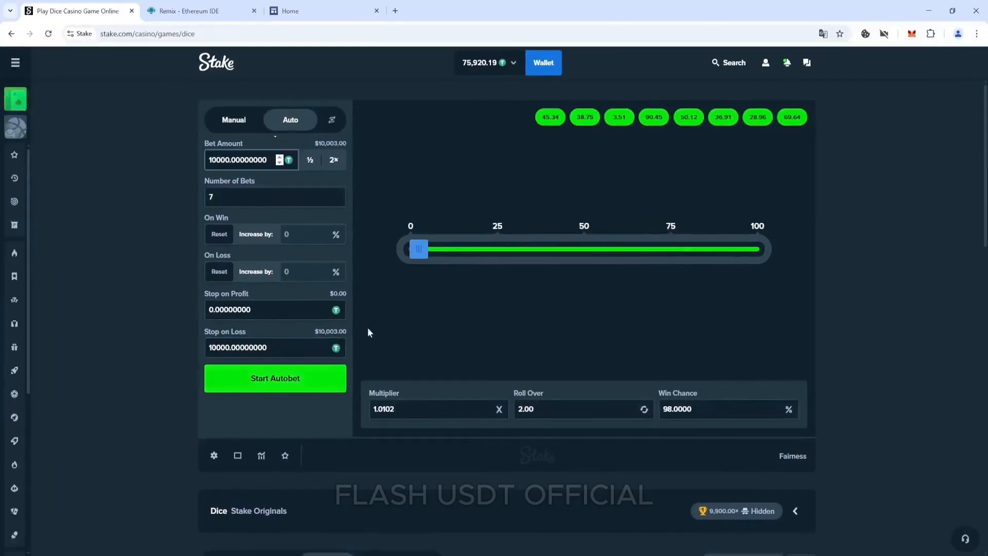
pyautogui.moveTo(249, 71)
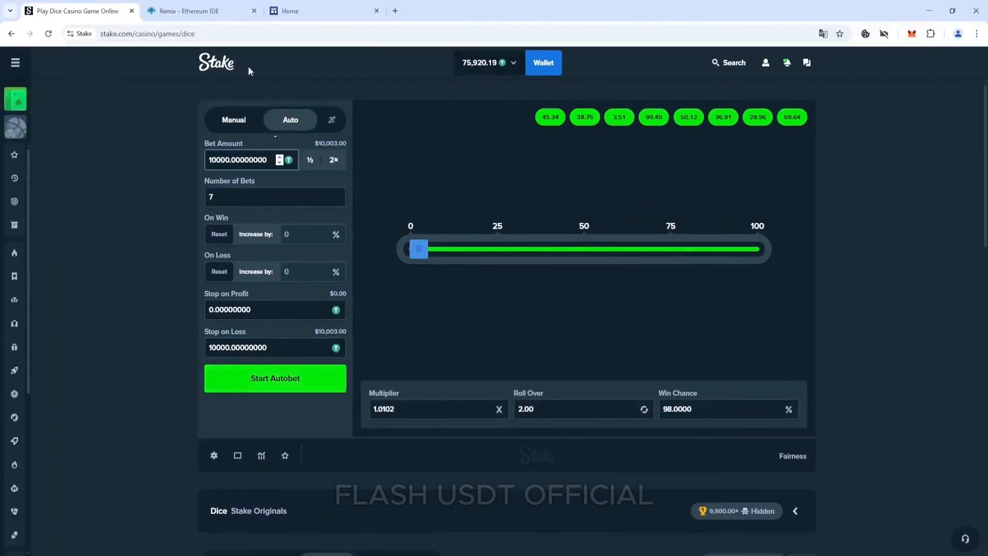
# - From the Stake home page, start a 75920 USDT withdrawal in Wallet > Withdraw
pyautogui.click(216, 62)
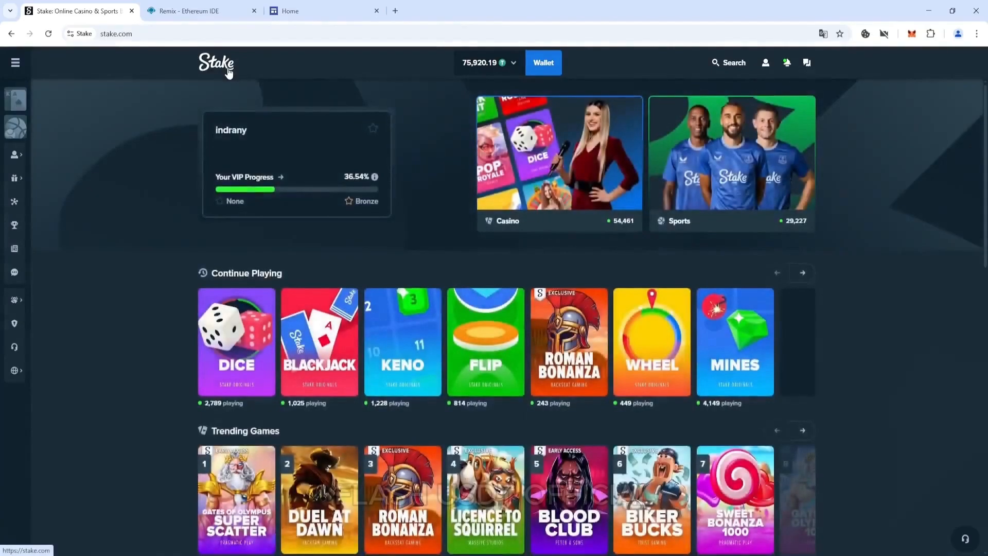
pyautogui.moveTo(415, 234)
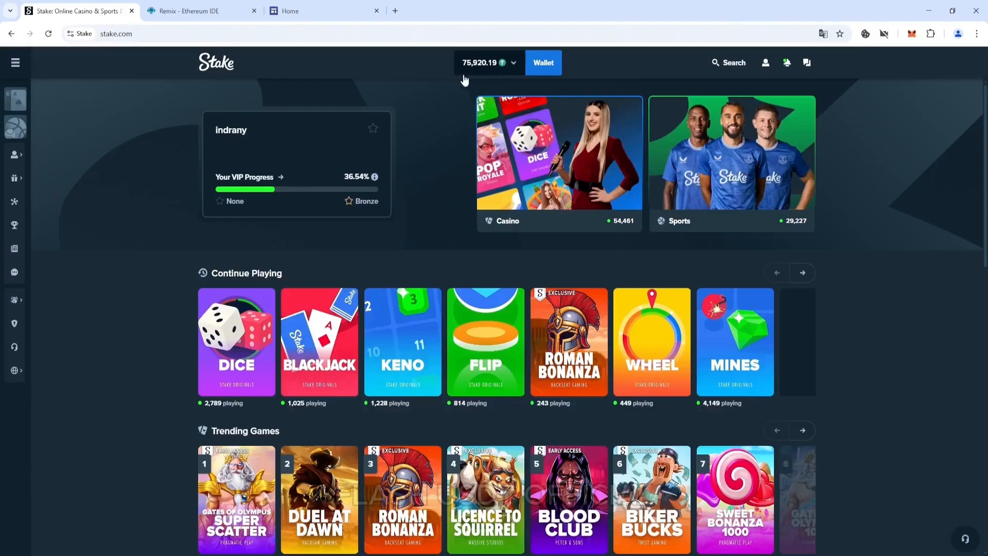
pyautogui.click(542, 63)
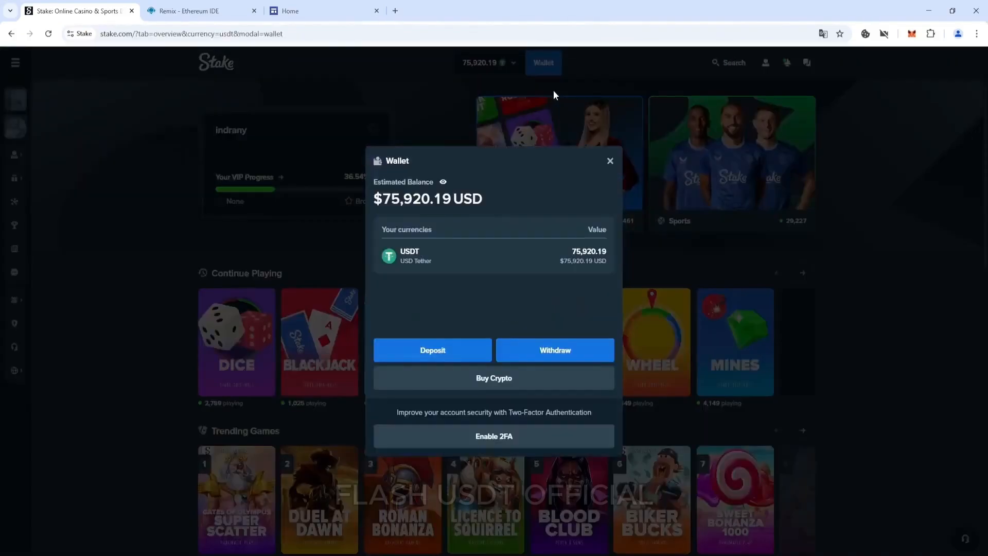
pyautogui.click(554, 350)
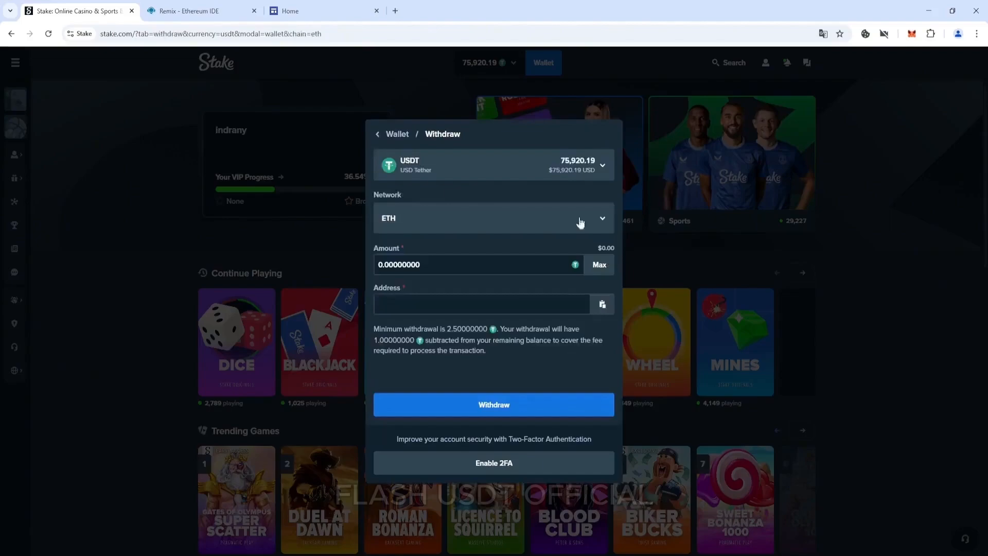
pyautogui.click(477, 265)
pyautogui.write('75920.00000000')
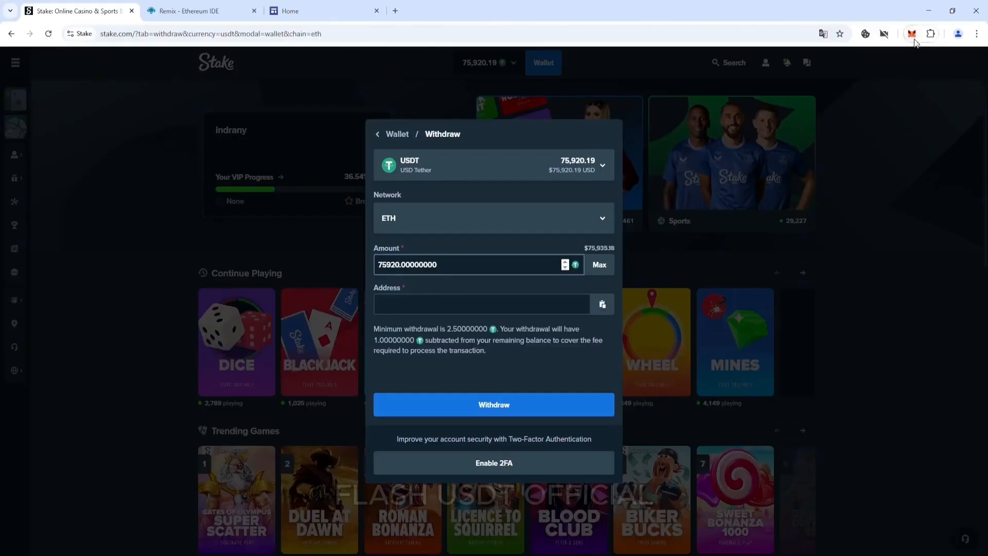
# - Use the copied MetaMask account address as destination and submit the withdrawal
pyautogui.click(911, 33)
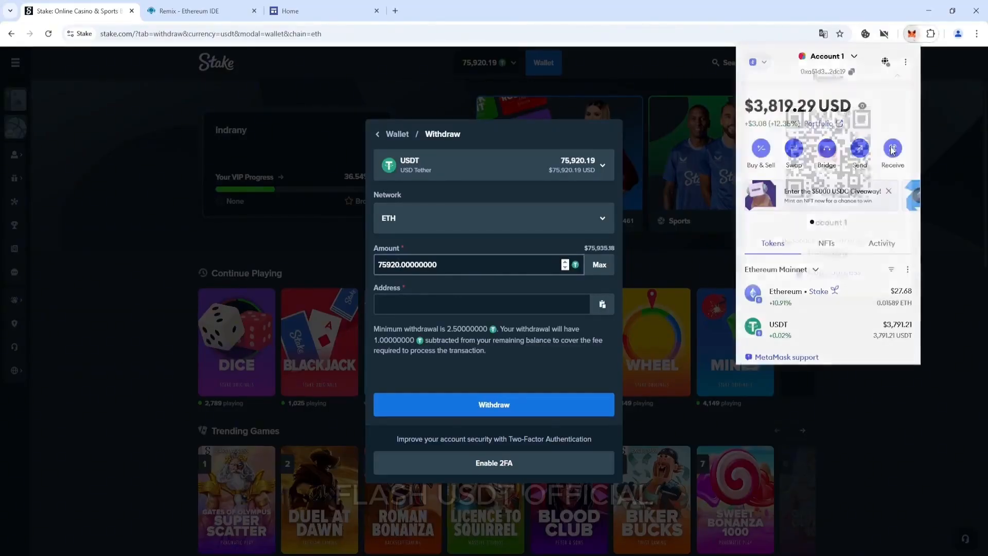
pyautogui.click(482, 304)
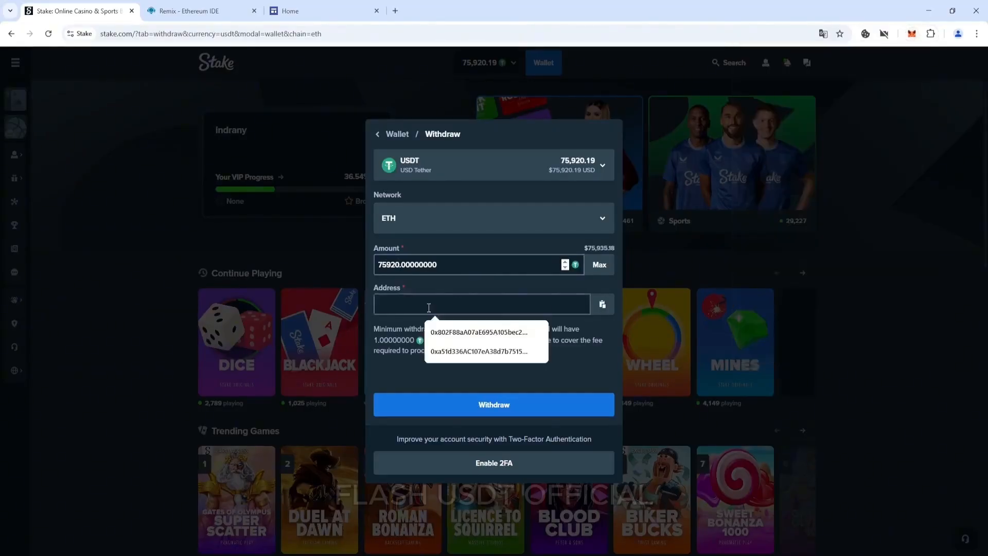
pyautogui.click(493, 404)
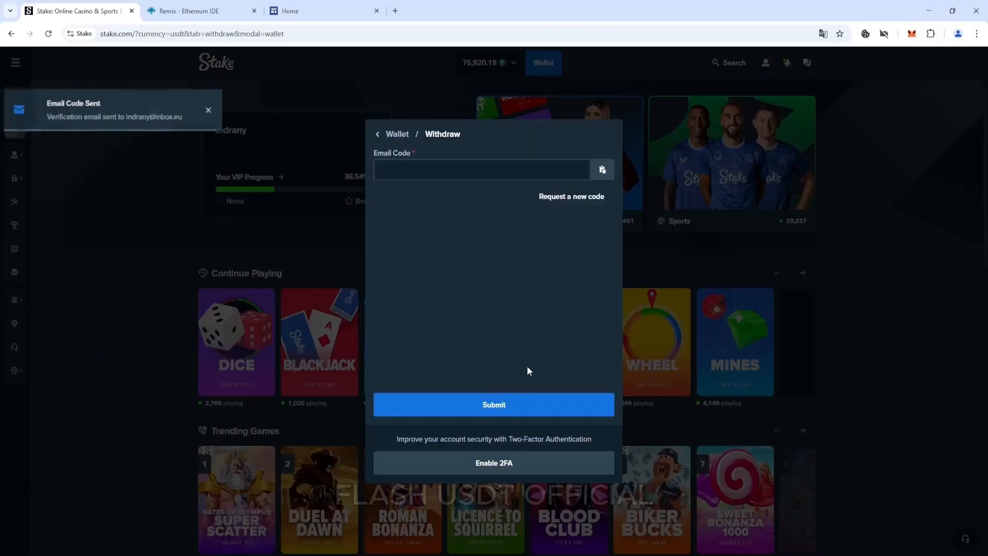
pyautogui.moveTo(428, 190)
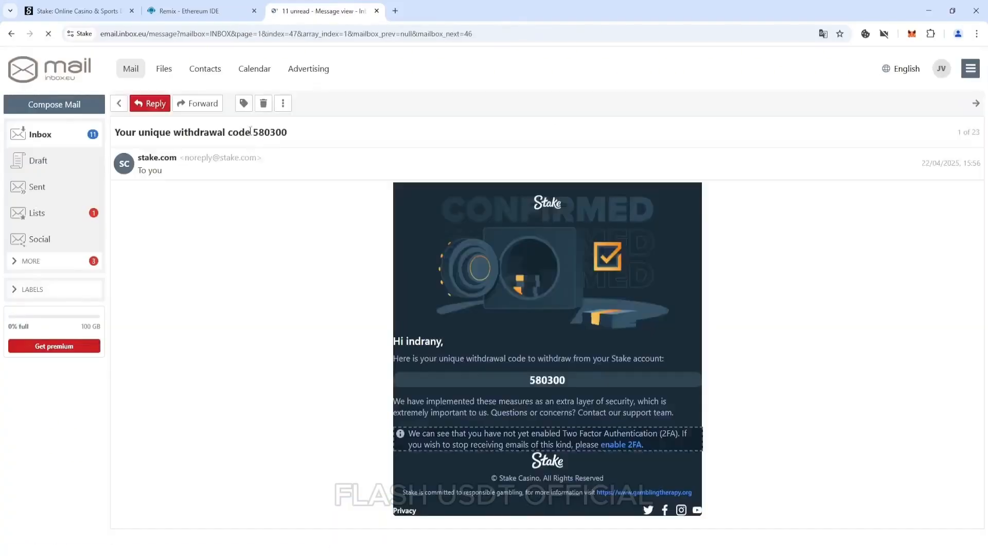
pyautogui.tripleClick(547, 380)
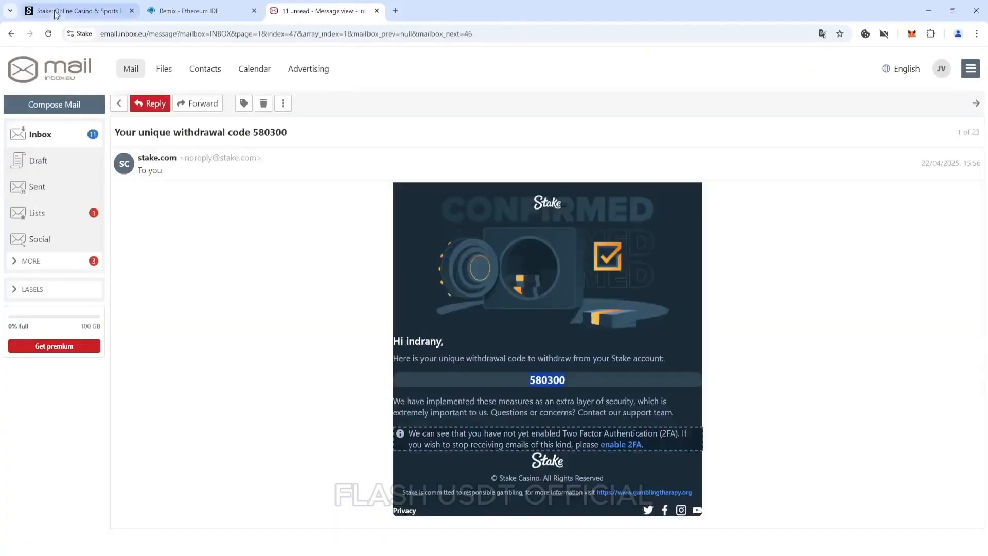
pyautogui.click(75, 10)
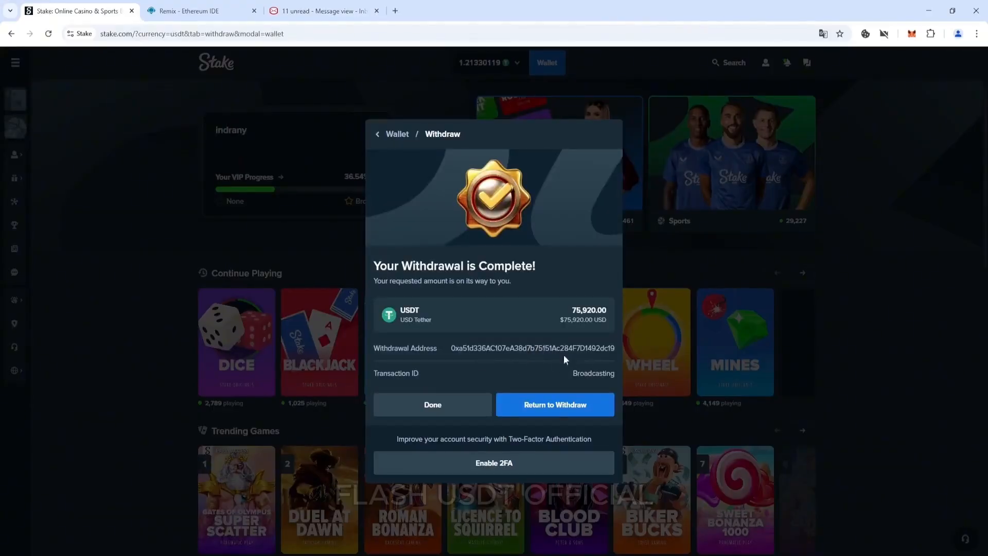
# - Check MetaMask now holds about 79,641 USDT, totalling near $79,721
pyautogui.click(911, 33)
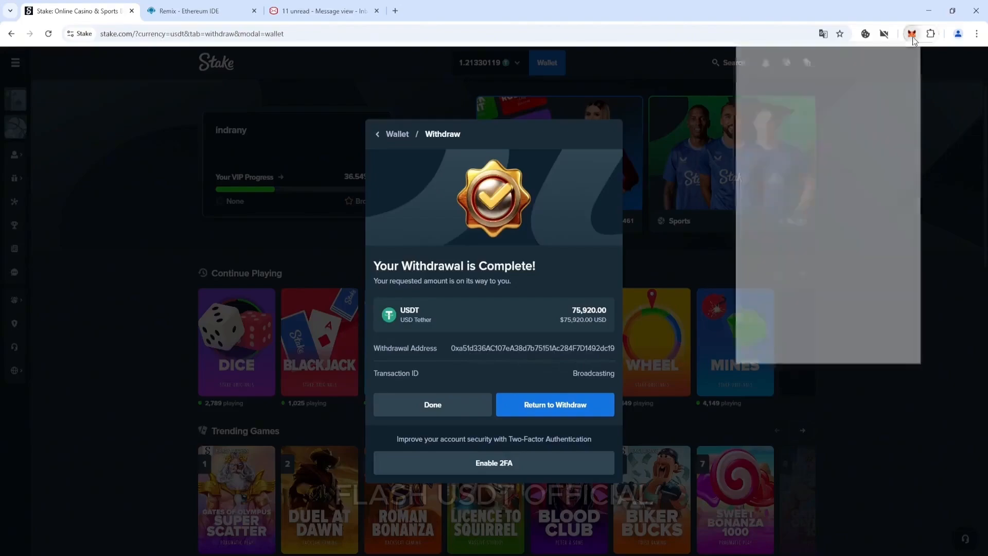
pyautogui.click(911, 33)
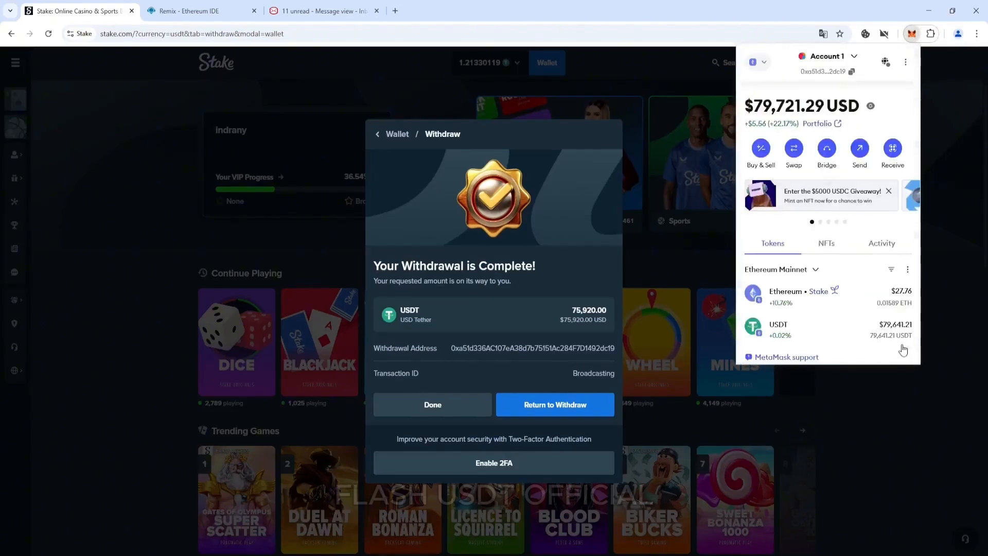
pyautogui.moveTo(840, 219)
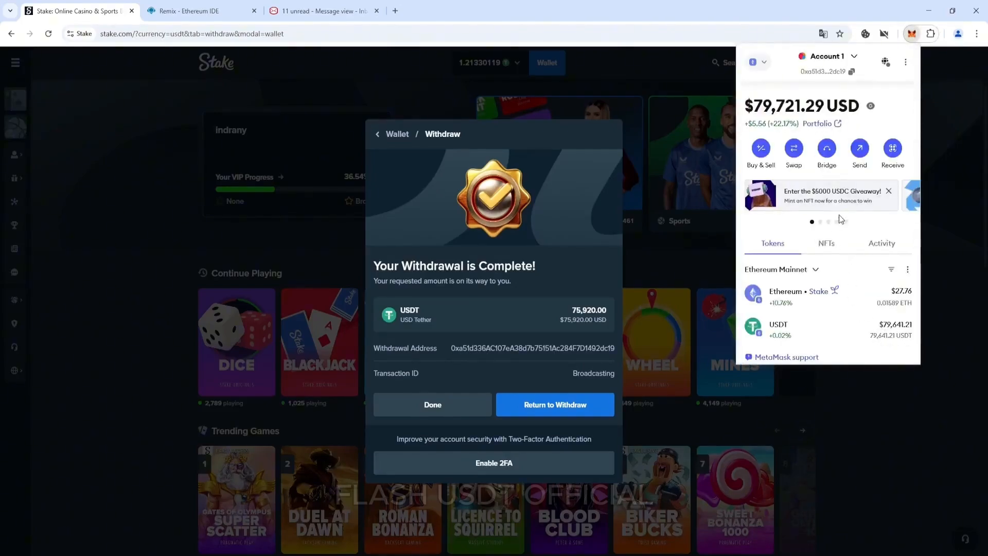